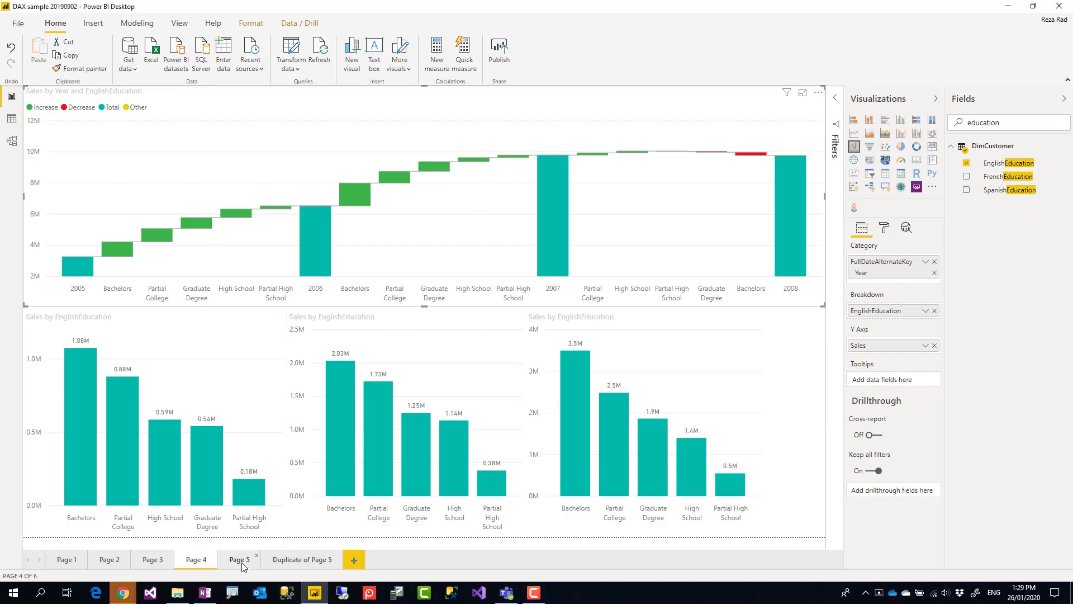
Switch to Page 5 with the drilled-down Sales waterfall by month and education
left_click(239, 559)
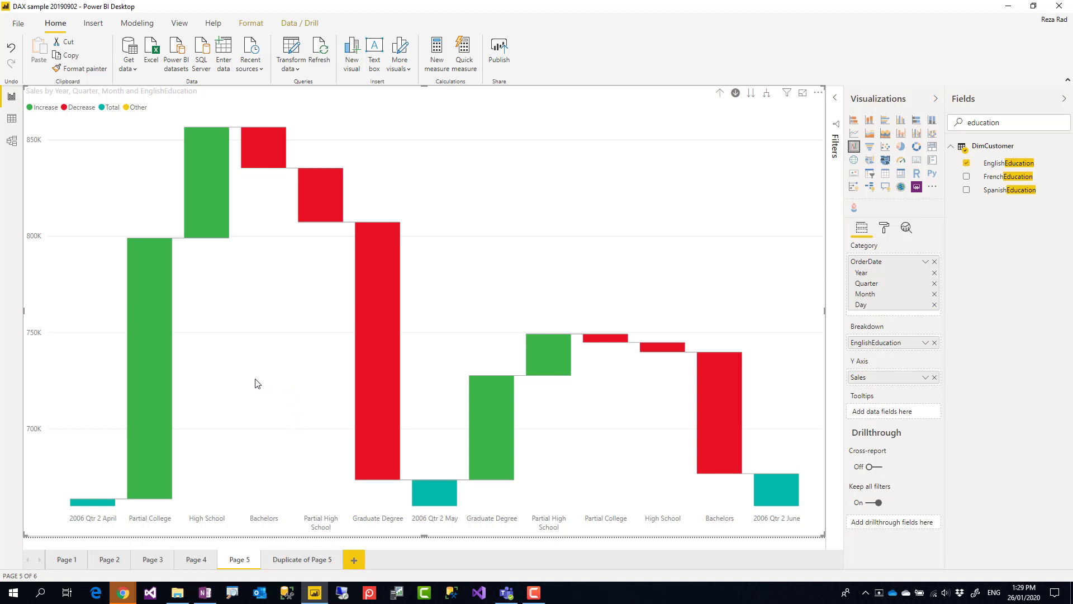
mouse_move(540, 237)
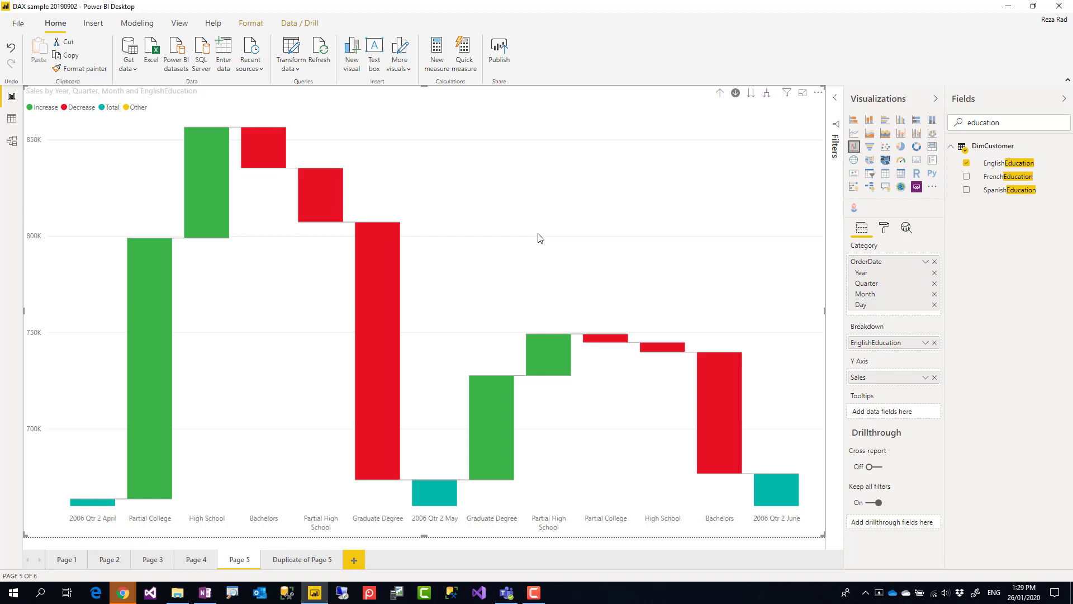
mouse_move(539, 194)
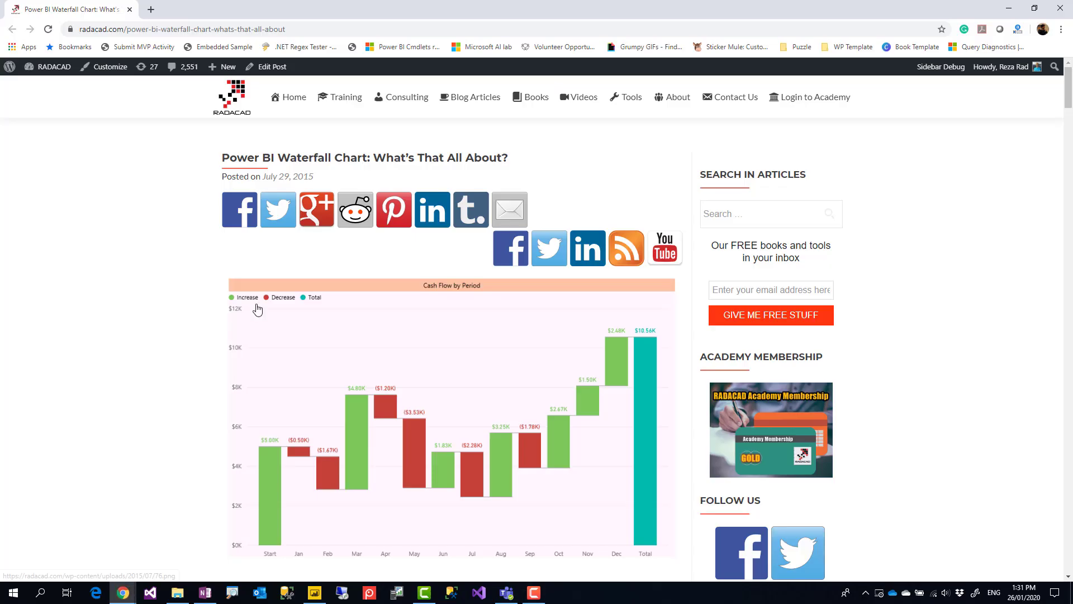
Scroll the RADACAD waterfall article, then return to the Power BI report
scroll("down", 3)
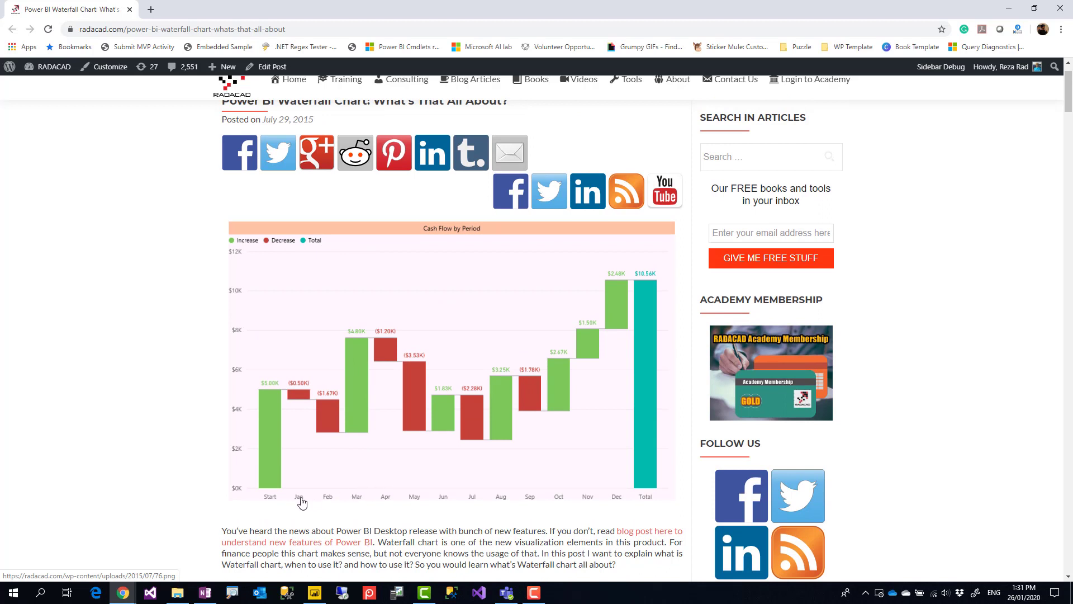
mouse_move(313, 517)
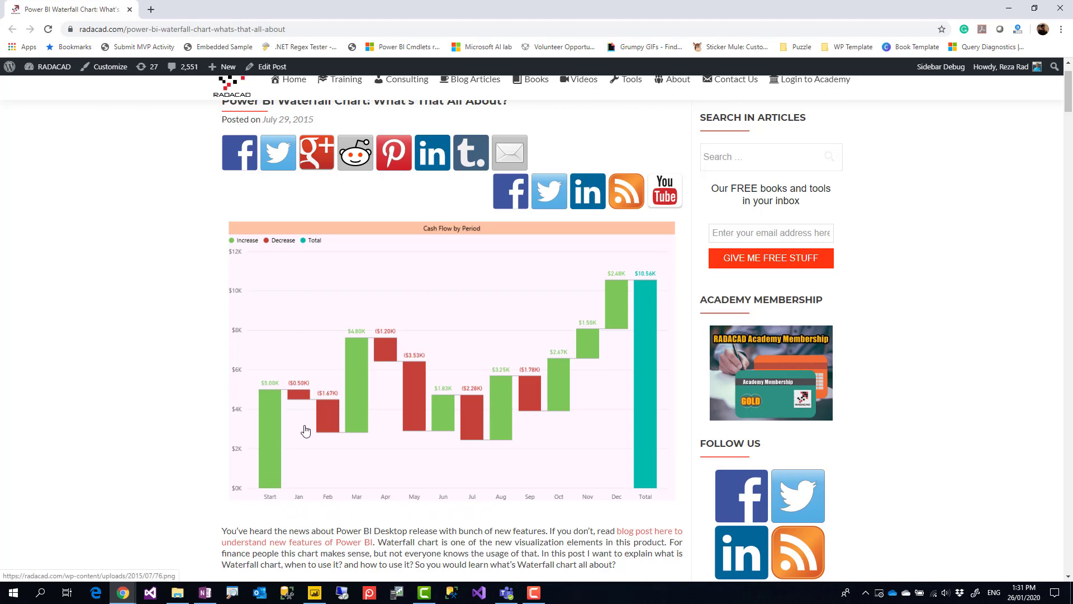
mouse_move(136, 332)
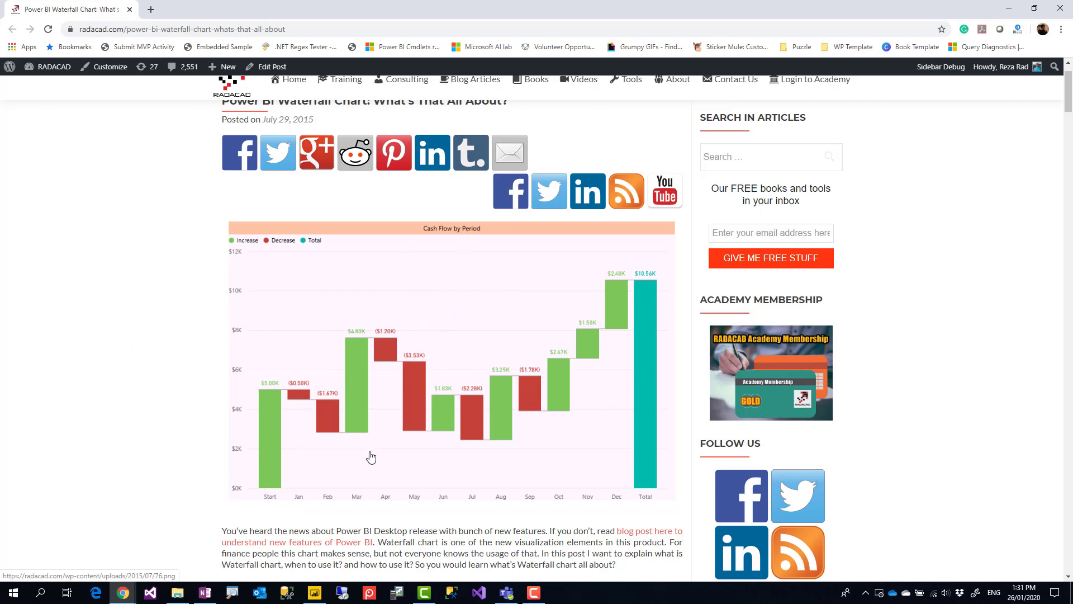
mouse_move(577, 463)
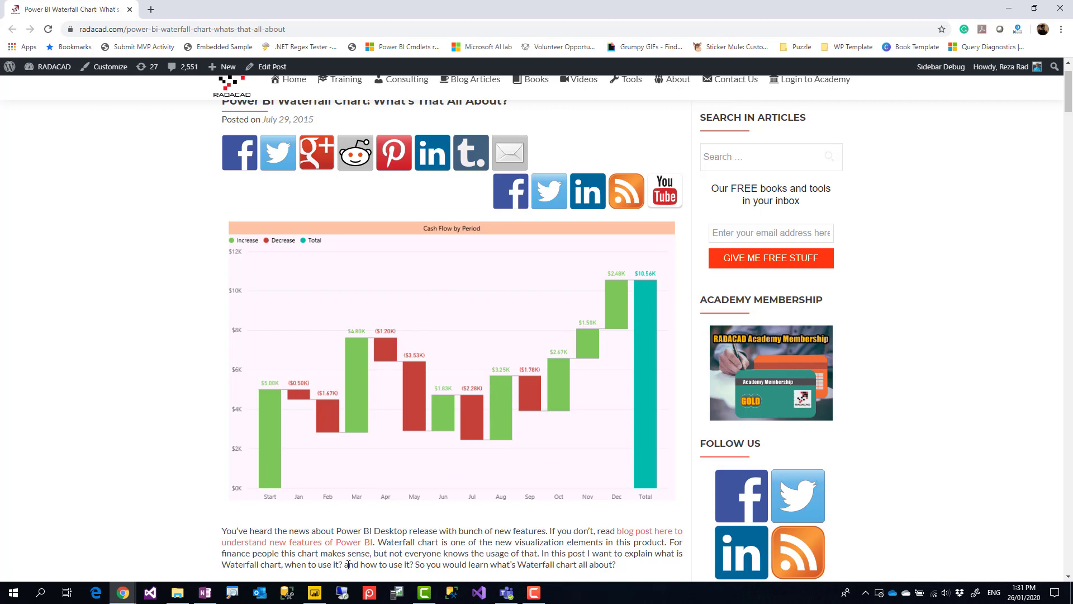
mouse_move(348, 562)
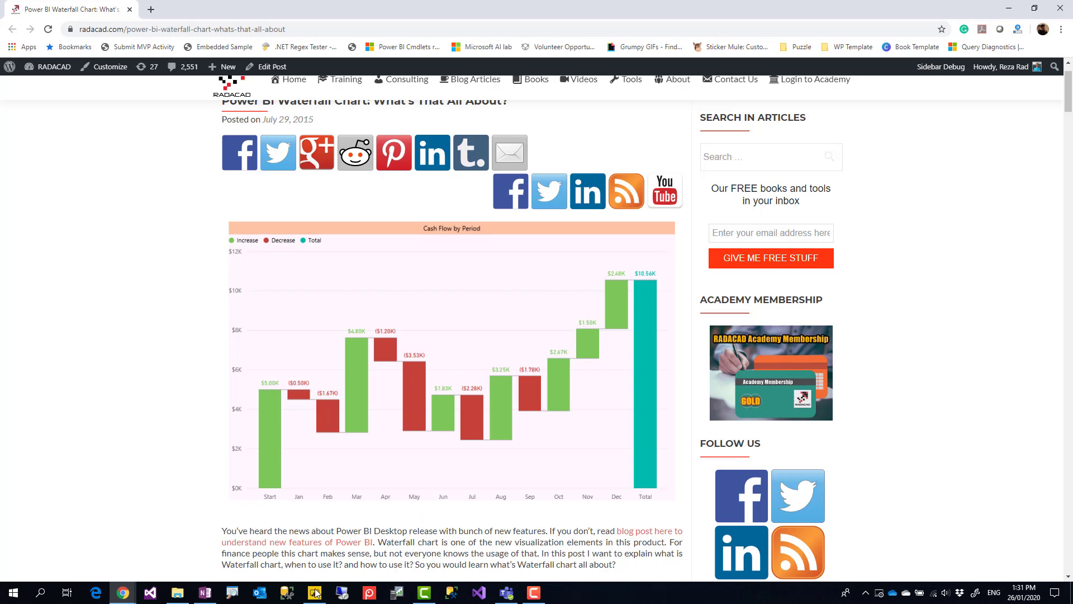
left_click(314, 593)
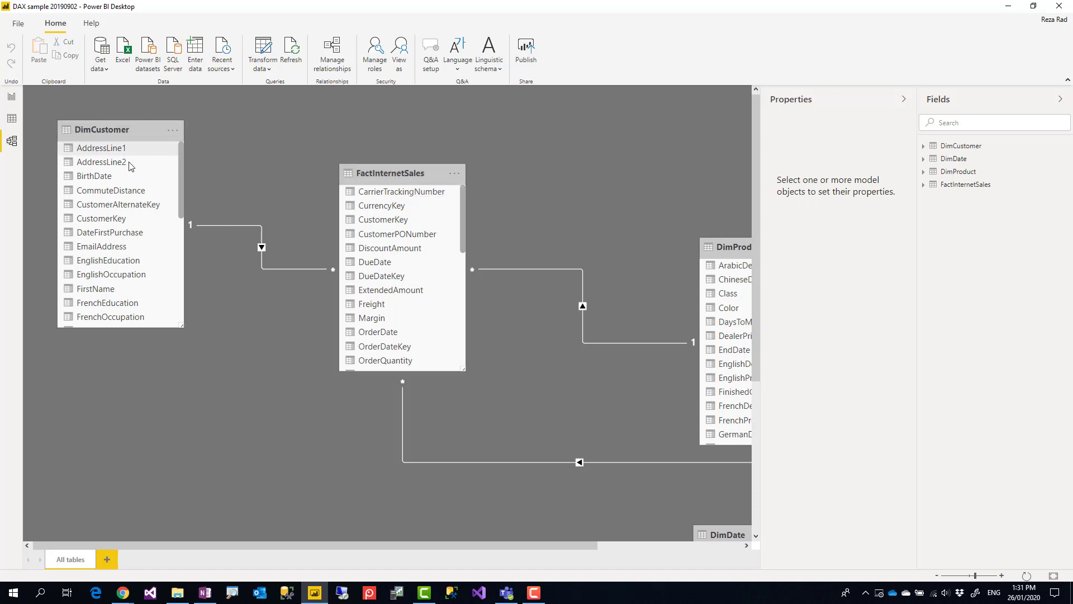
mouse_move(332, 184)
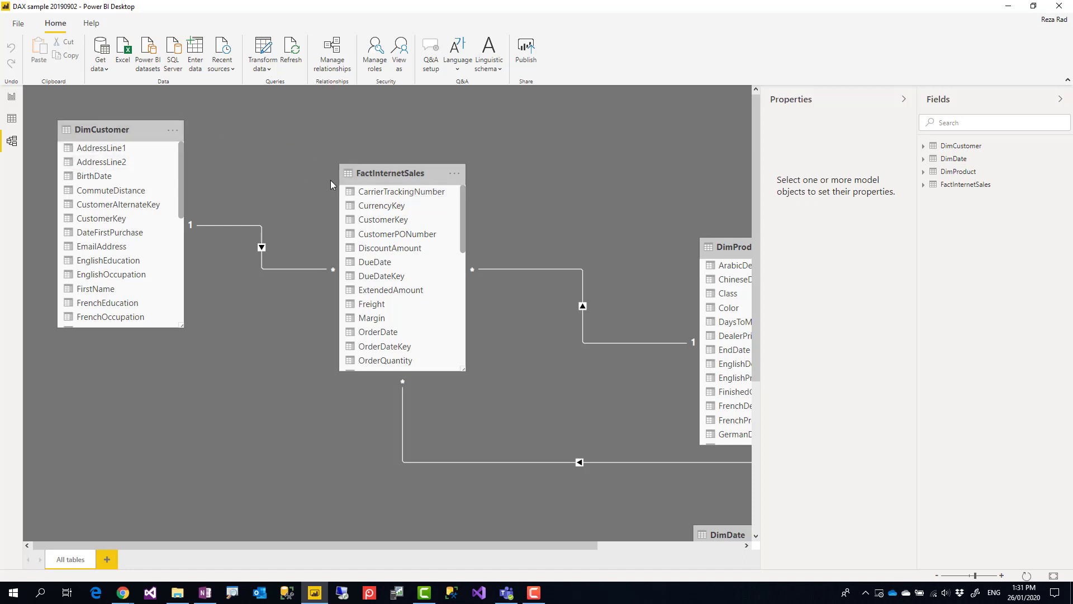
Inspect the DimCustomer table in Model view and return to the report canvas
left_click(102, 129)
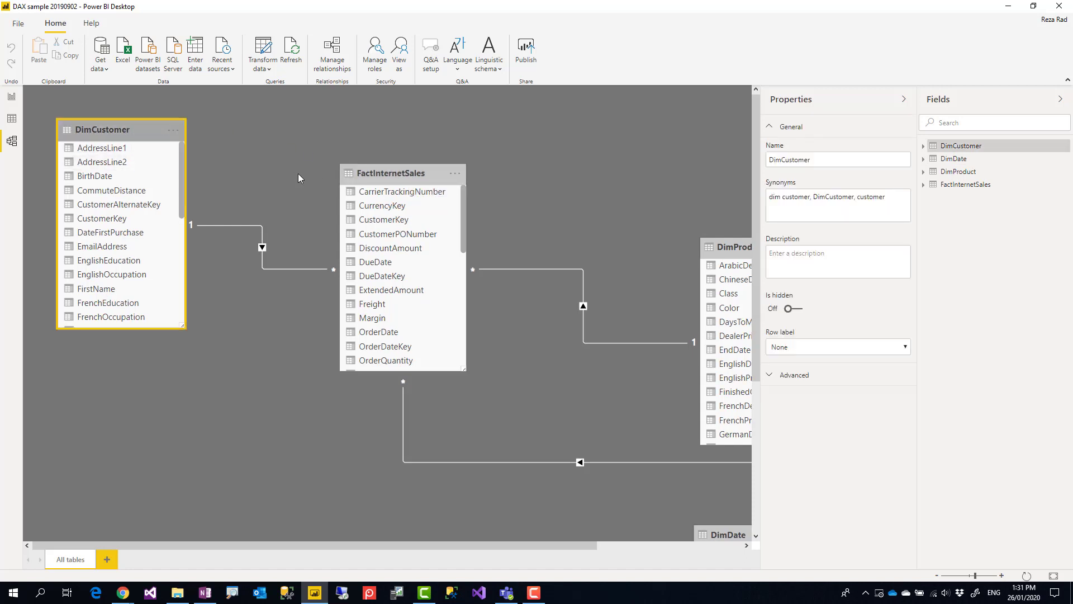
left_click(391, 172)
type("education")
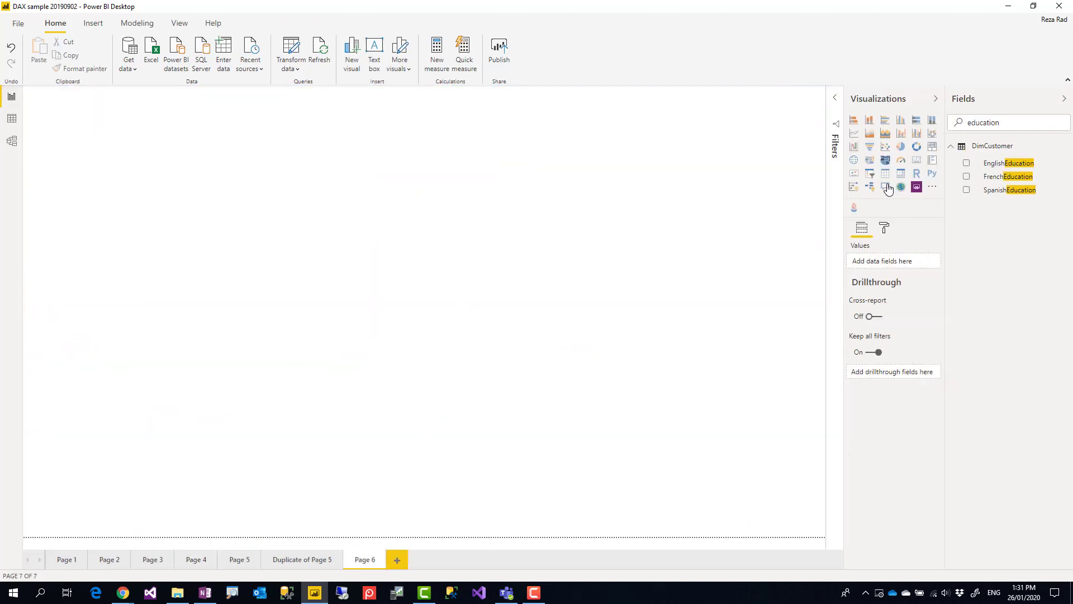
Add a waterfall chart and search Fields for orderdate and sales
left_click(853, 147)
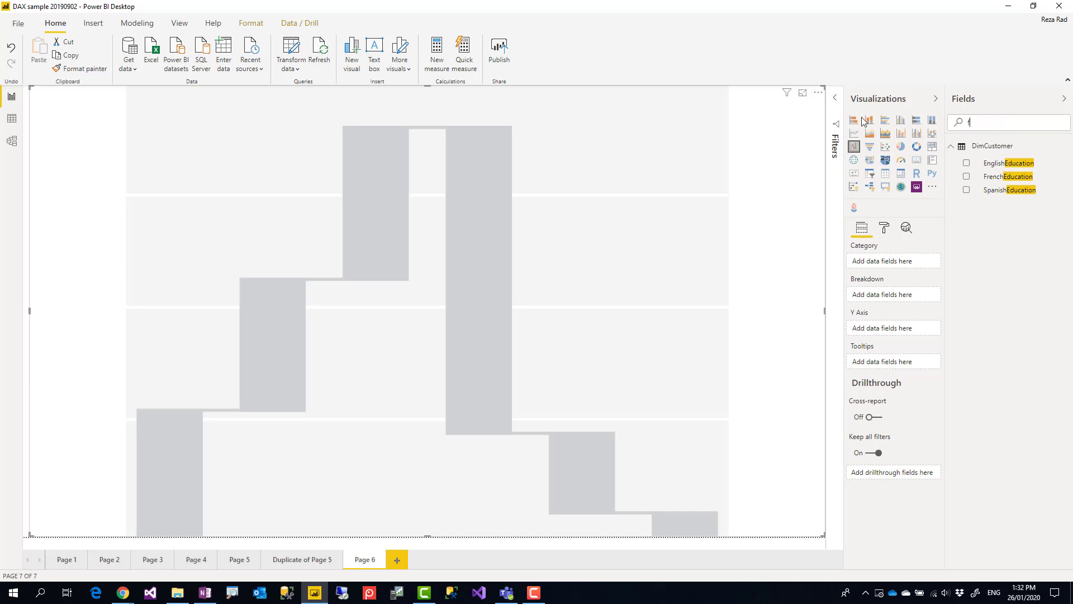
type("orderdate")
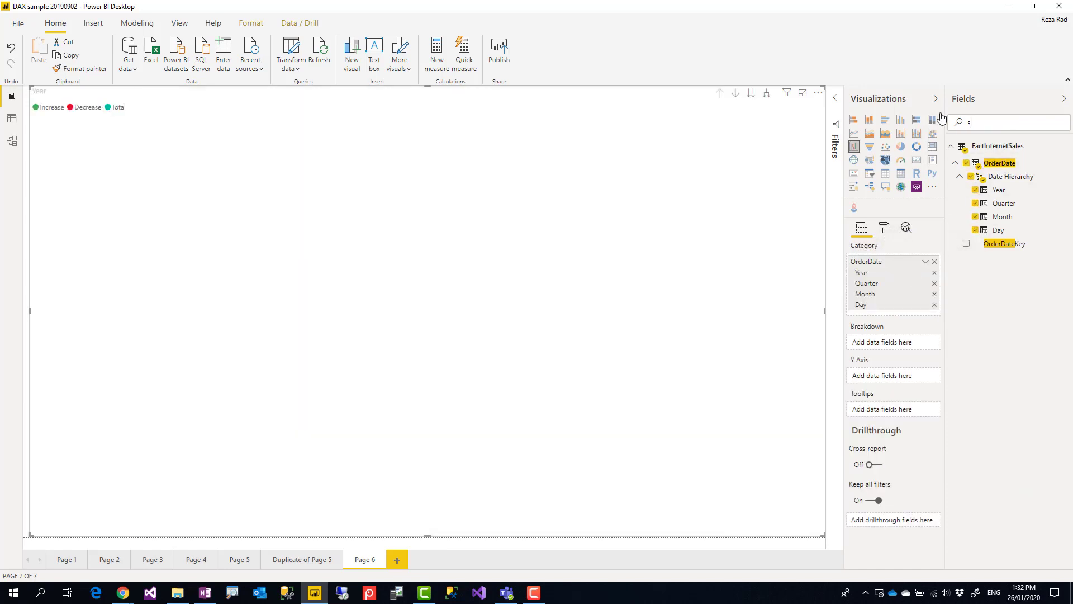
type("ales")
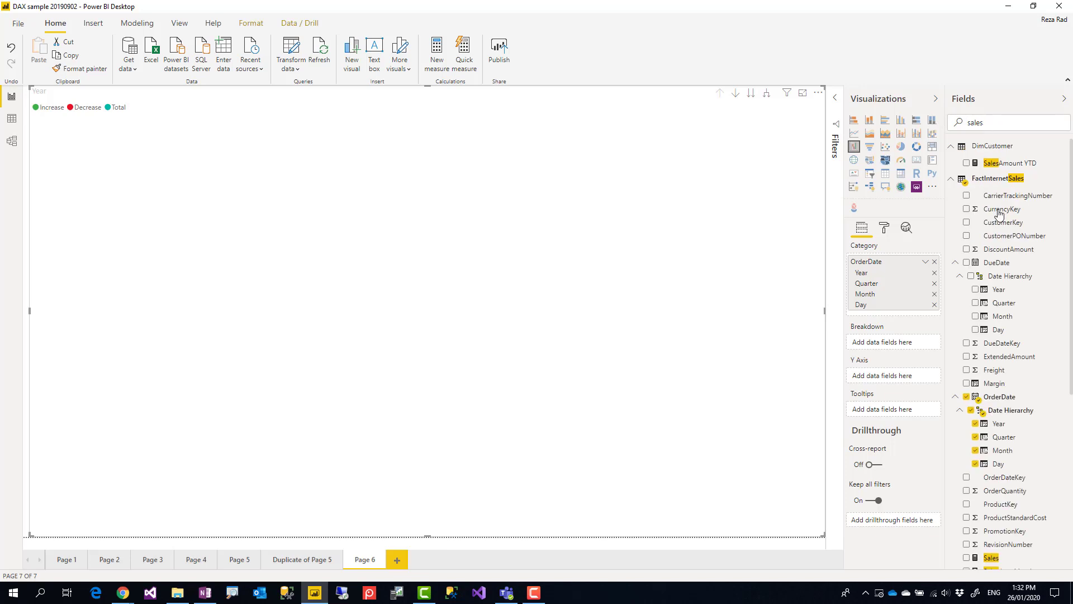
scroll("down", 3)
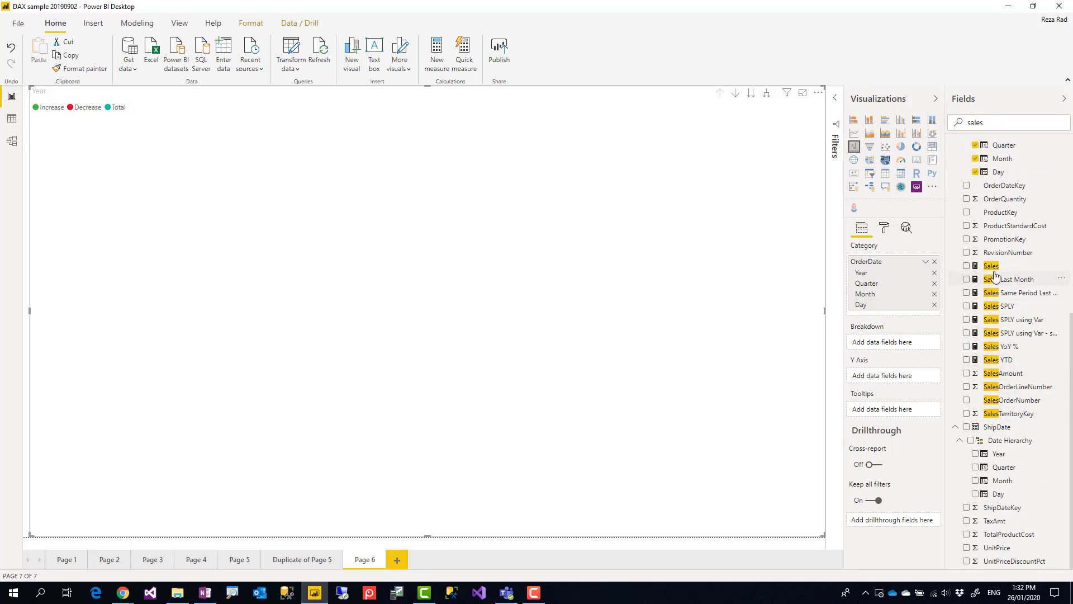
Plot Sales as the waterfall's values across order date years 2005–2008
left_click_drag(992, 266, 886, 376)
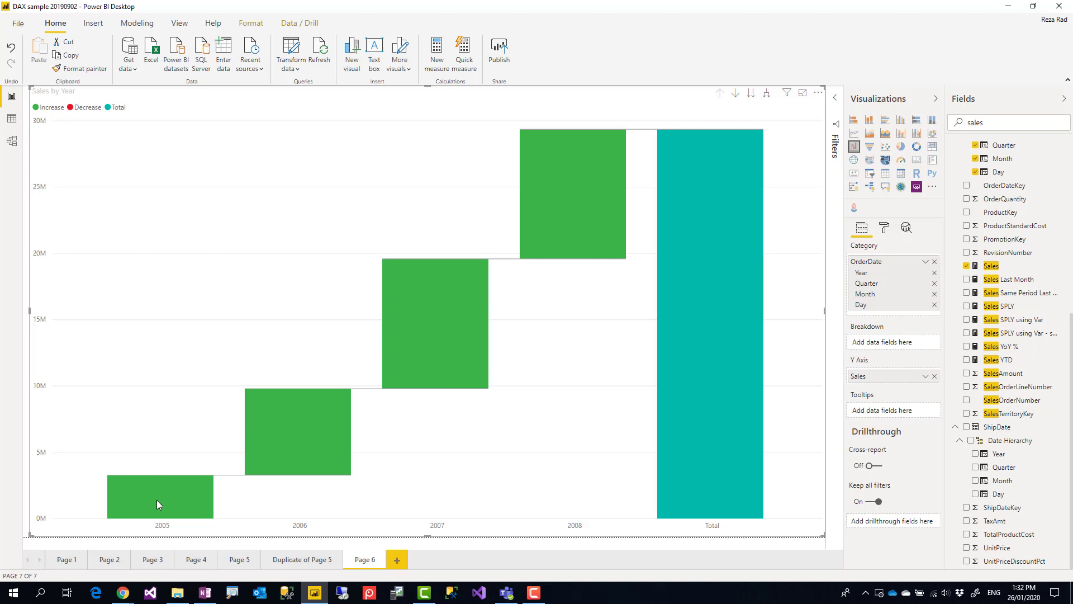
mouse_move(416, 340)
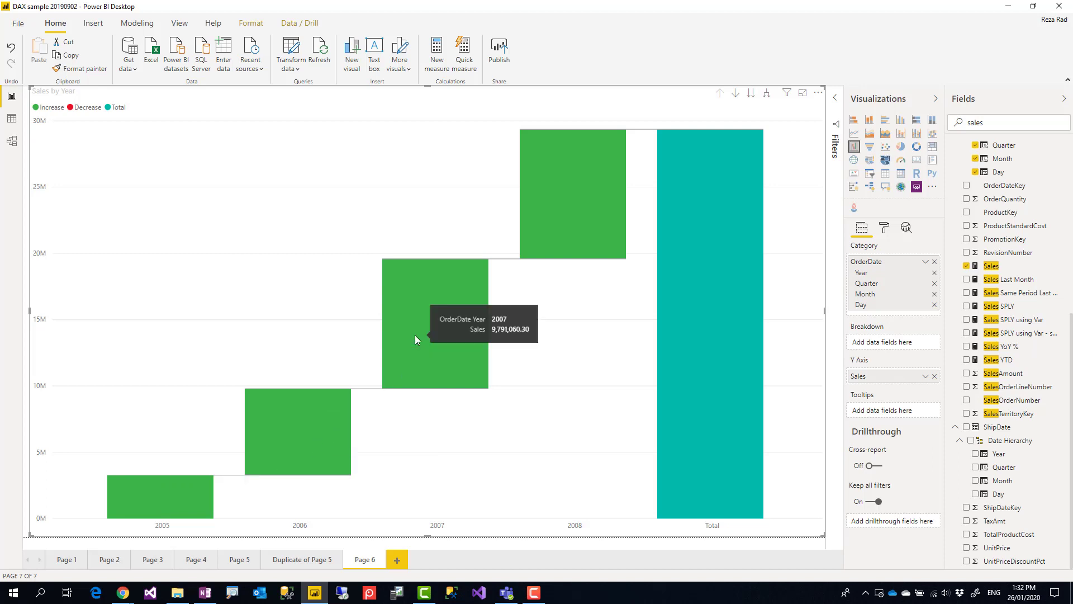
mouse_move(450, 338)
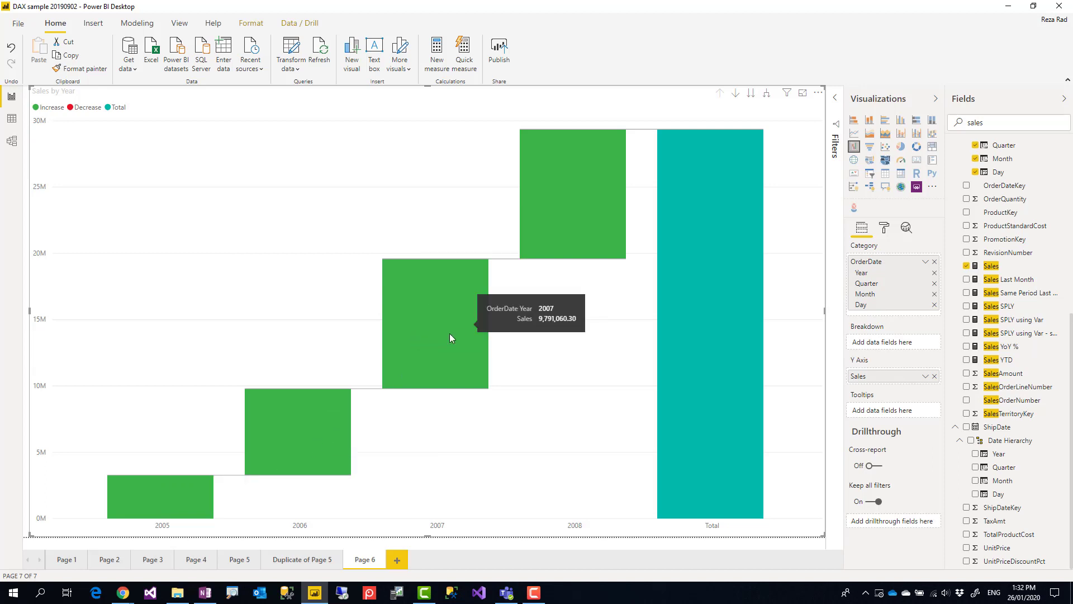
mouse_move(697, 309)
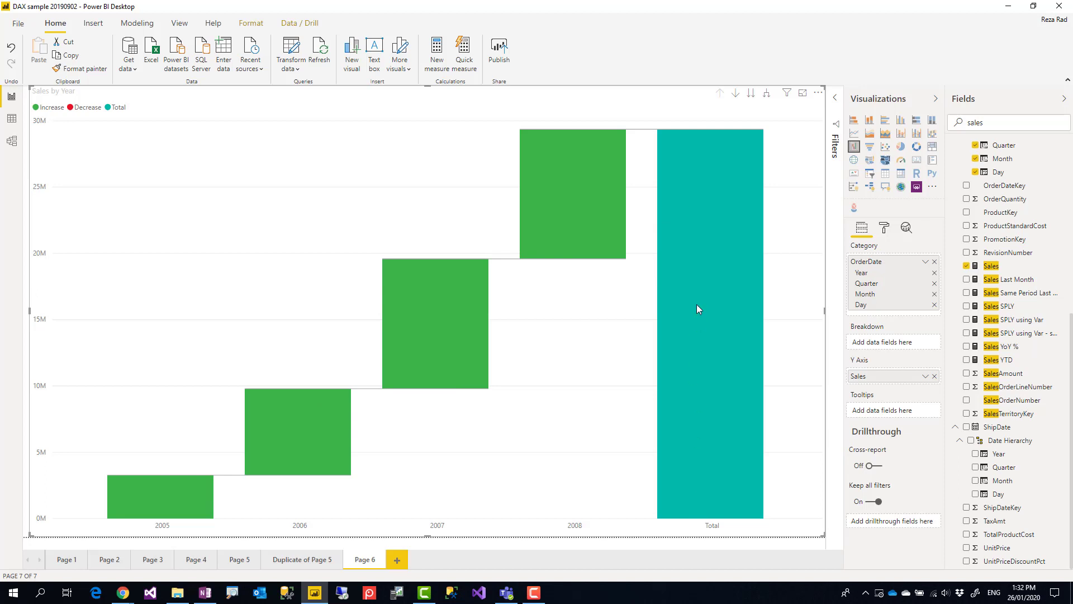
mouse_move(356, 249)
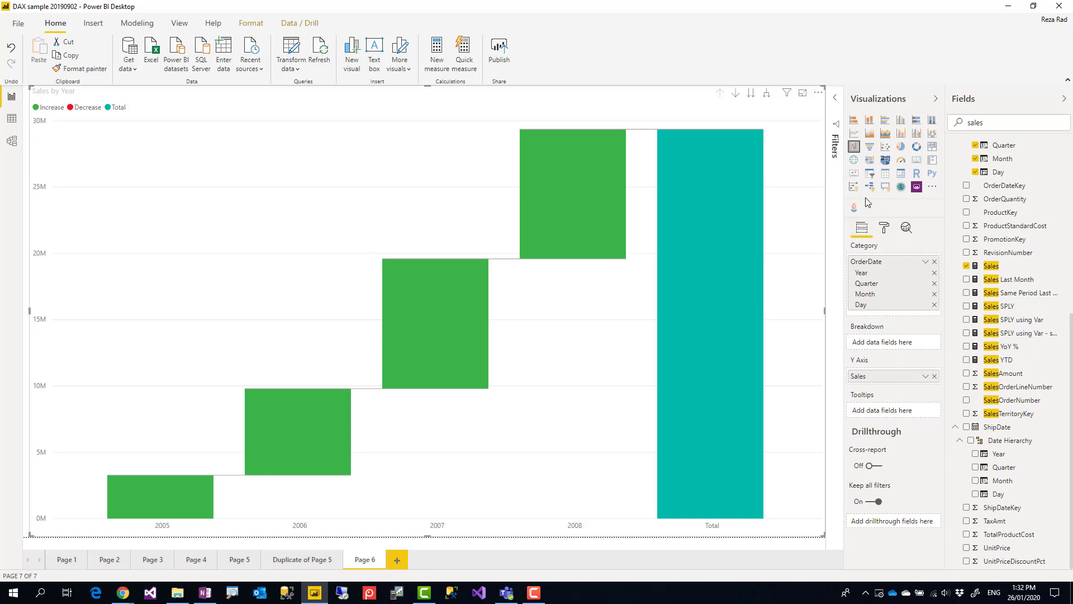
mouse_move(298, 450)
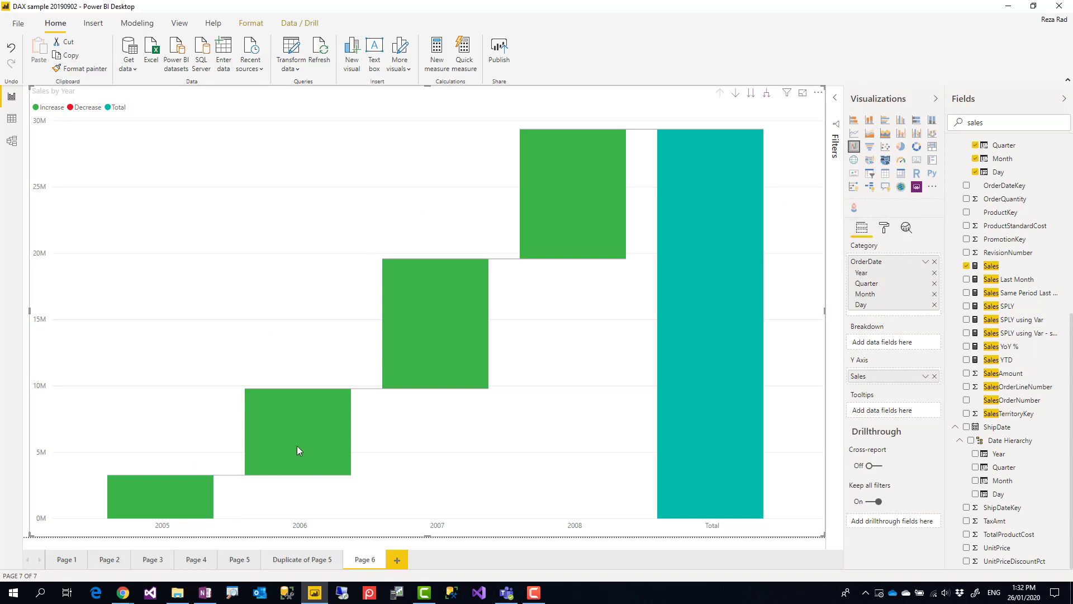
mouse_move(495, 305)
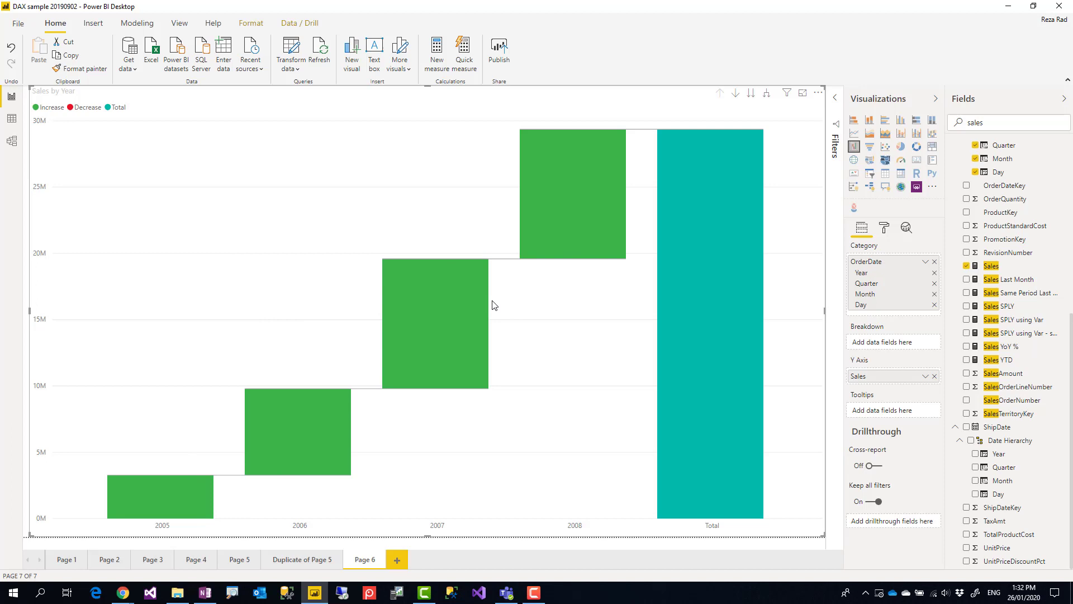
mouse_move(356, 236)
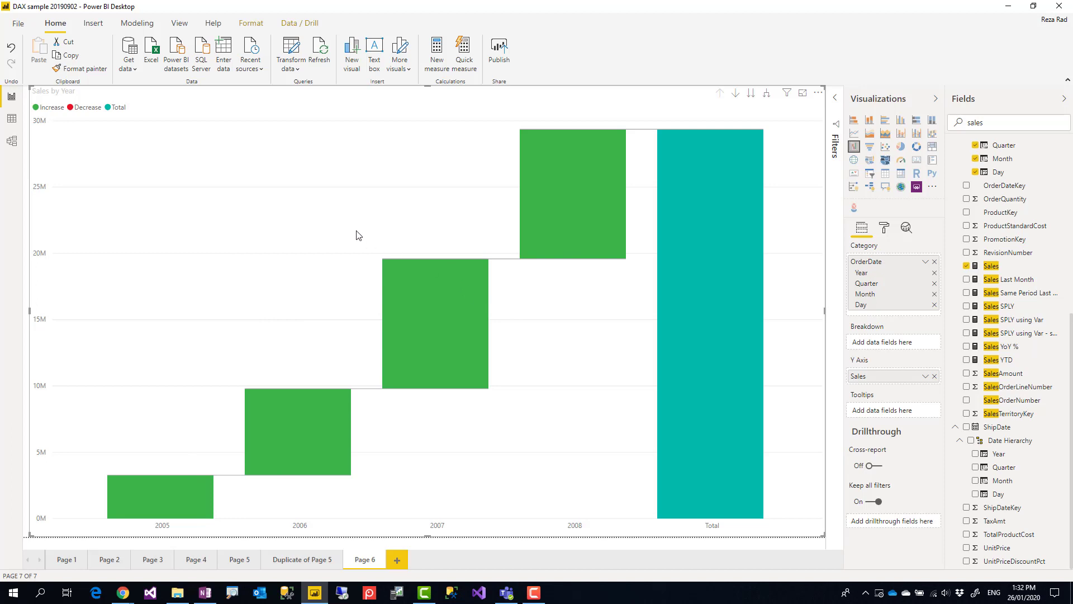
mouse_move(904, 221)
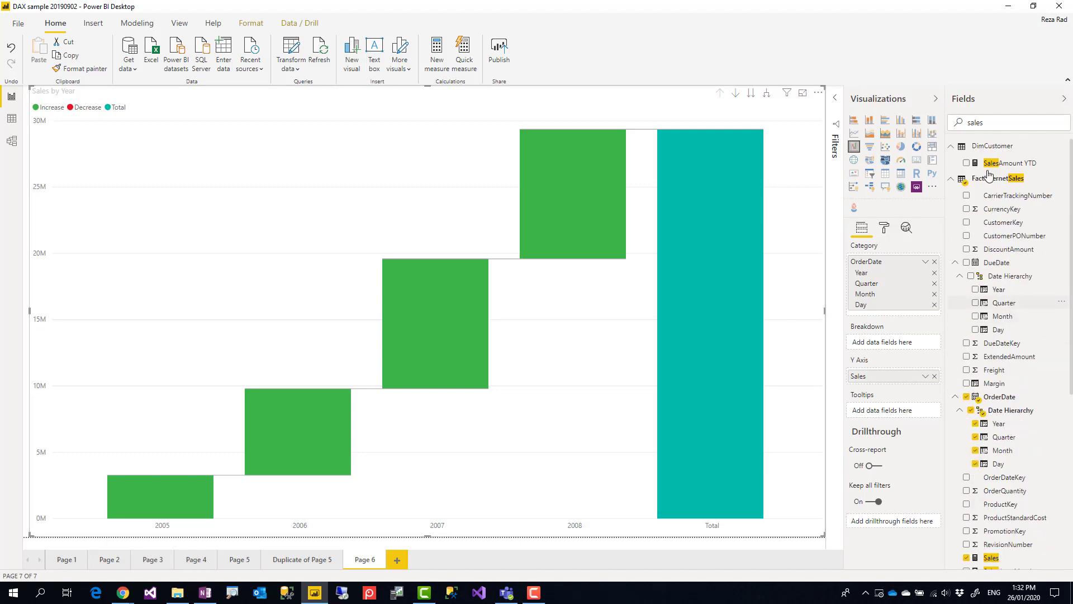
Add EnglishEducation from DimCustomer as the waterfall's Breakdown field
type("educa")
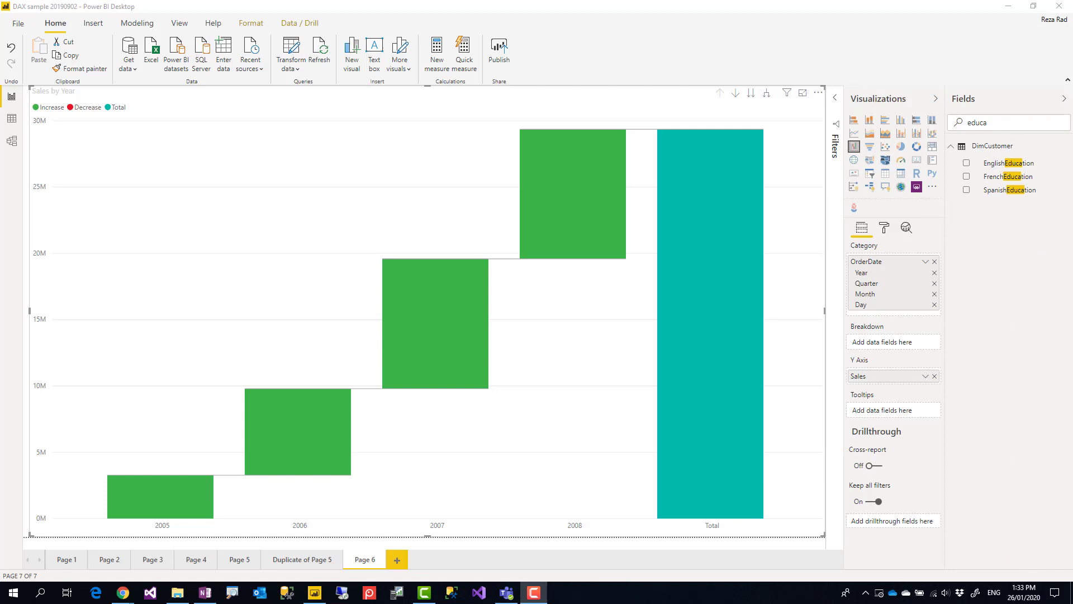
mouse_move(800, 211)
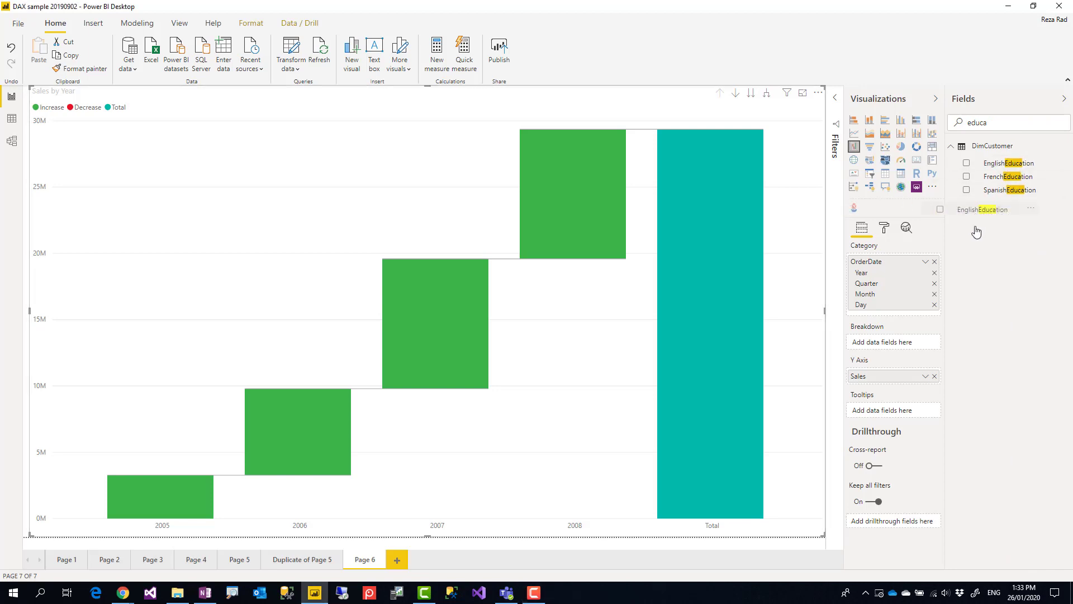
left_click(966, 163)
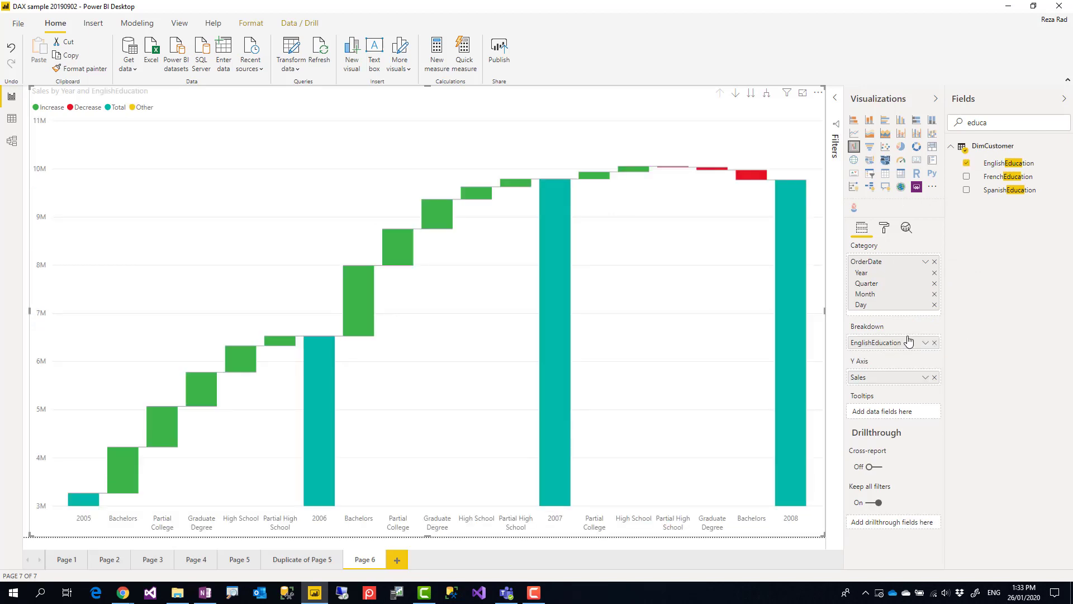
mouse_move(446, 436)
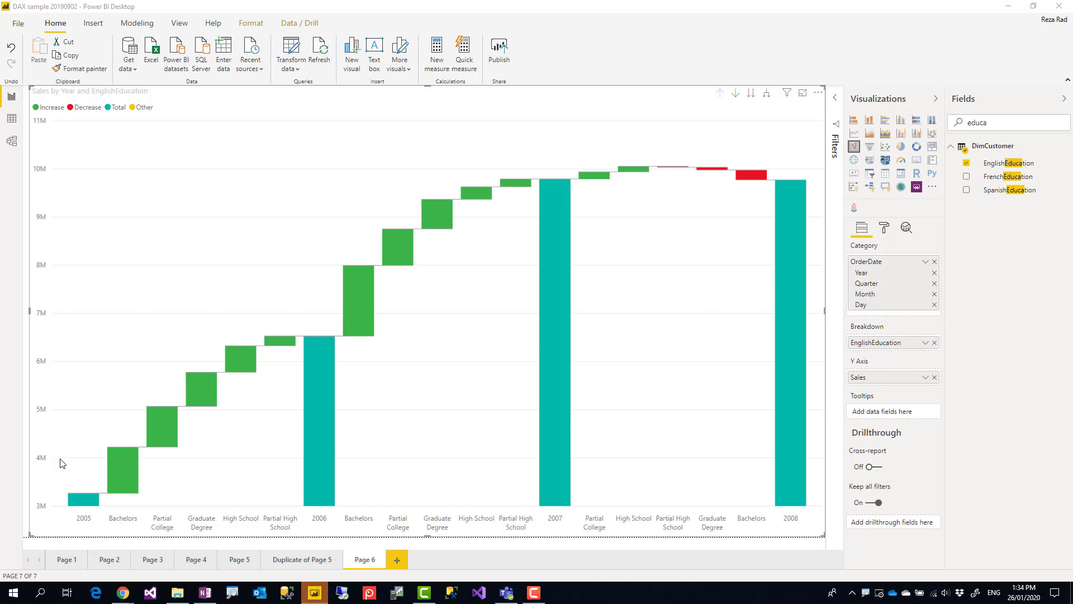
mouse_move(278, 403)
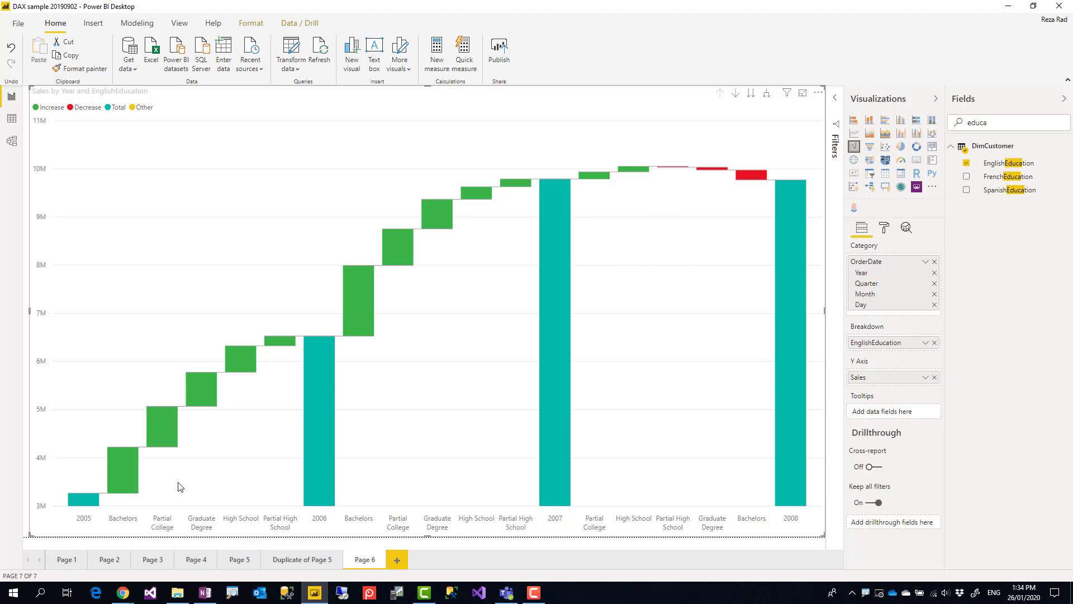
mouse_move(136, 485)
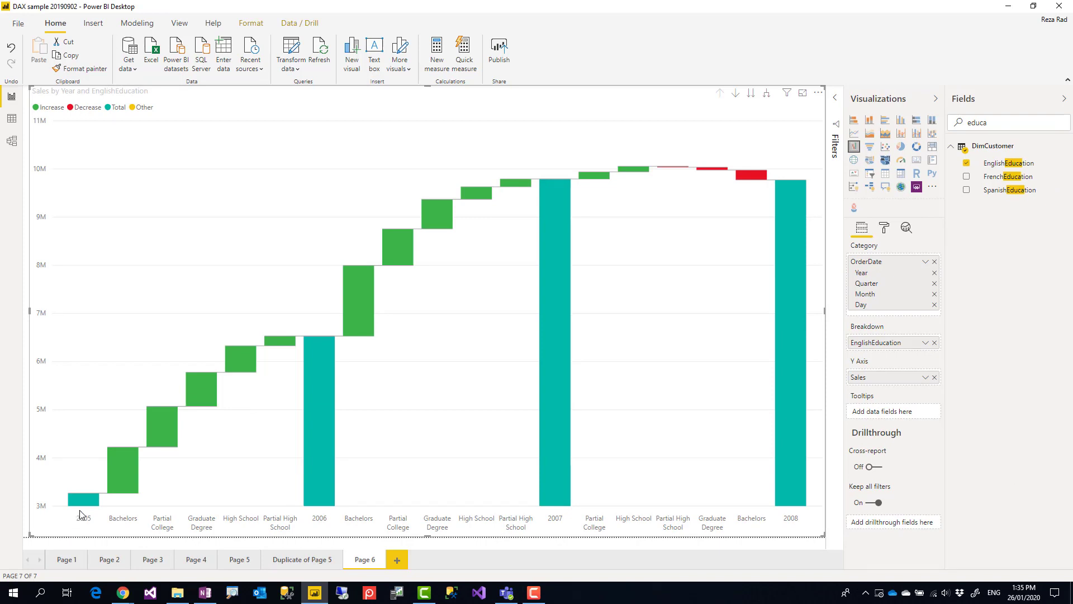
mouse_move(414, 520)
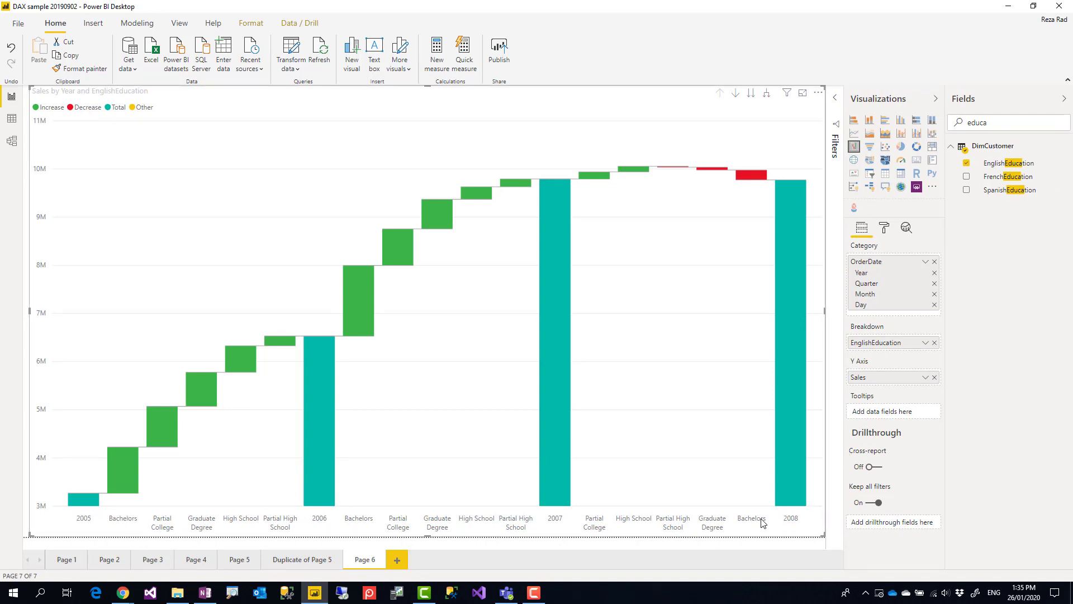
mouse_move(800, 523)
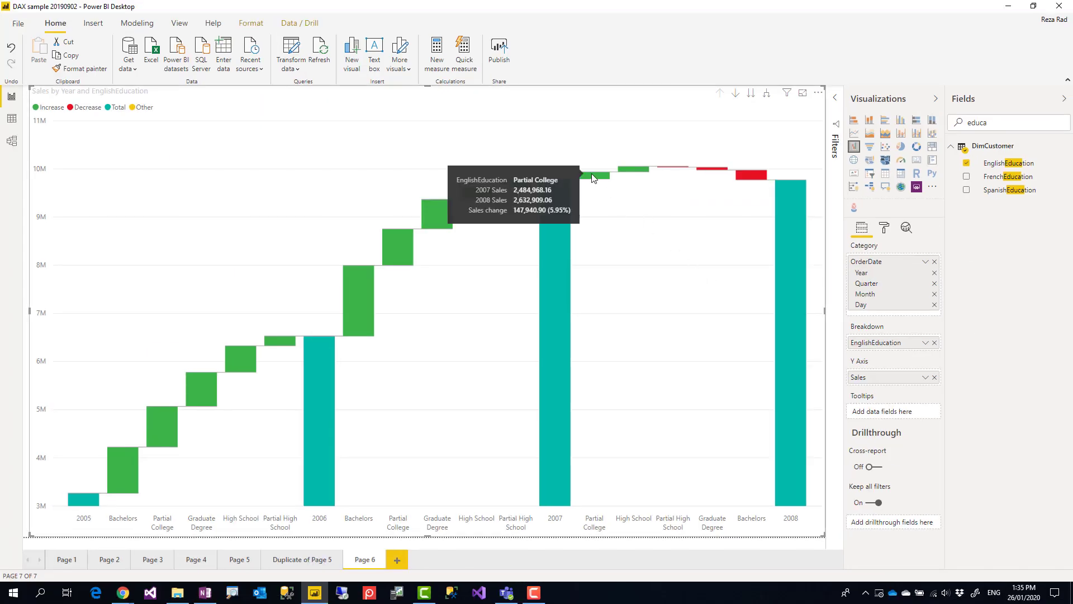
mouse_move(691, 262)
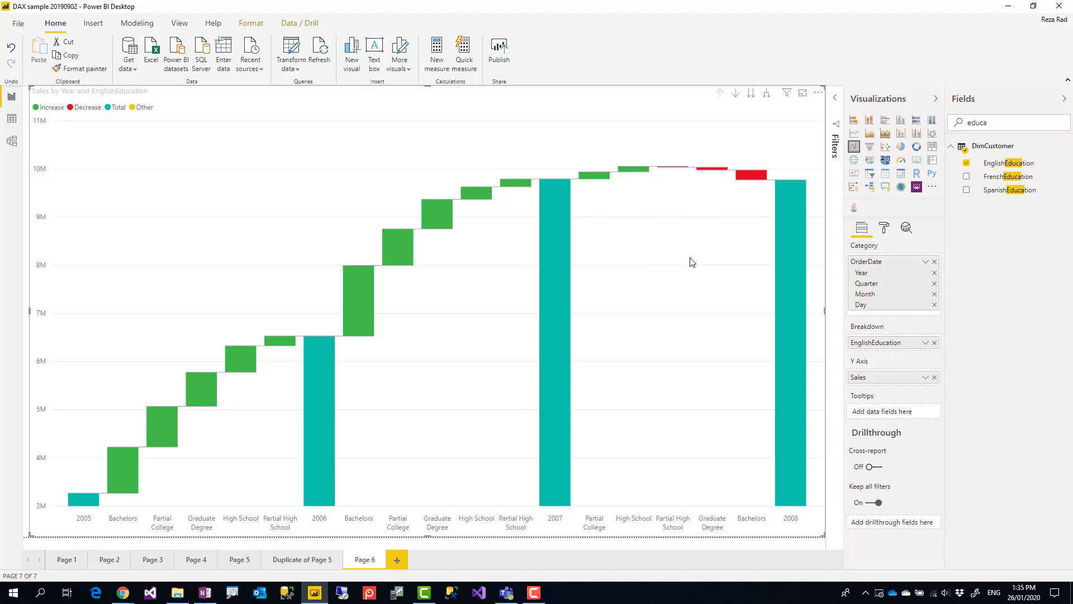
mouse_move(213, 524)
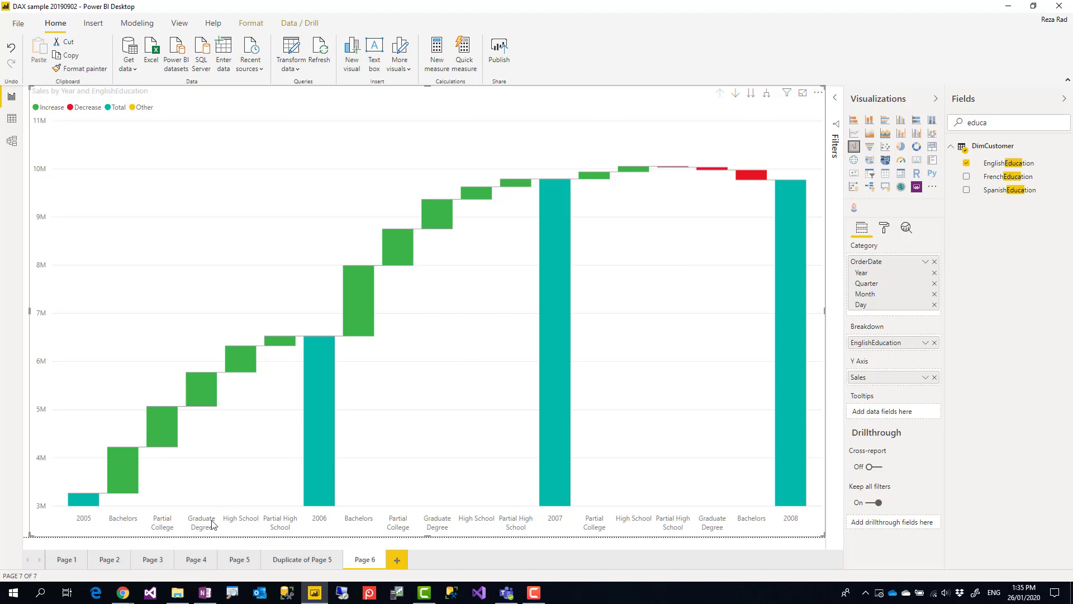
left_click(802, 93)
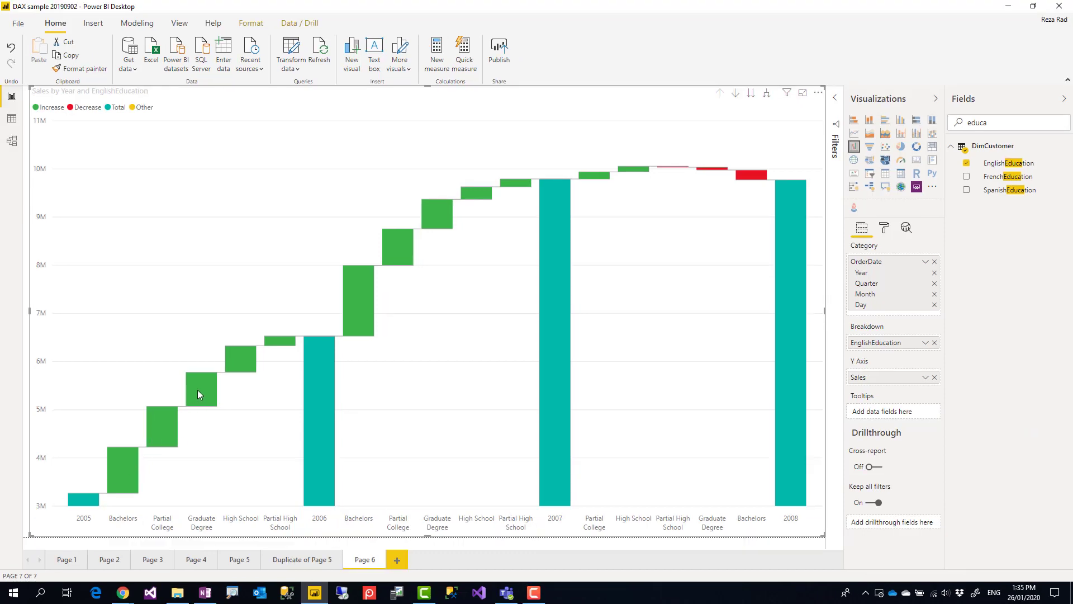
mouse_move(135, 483)
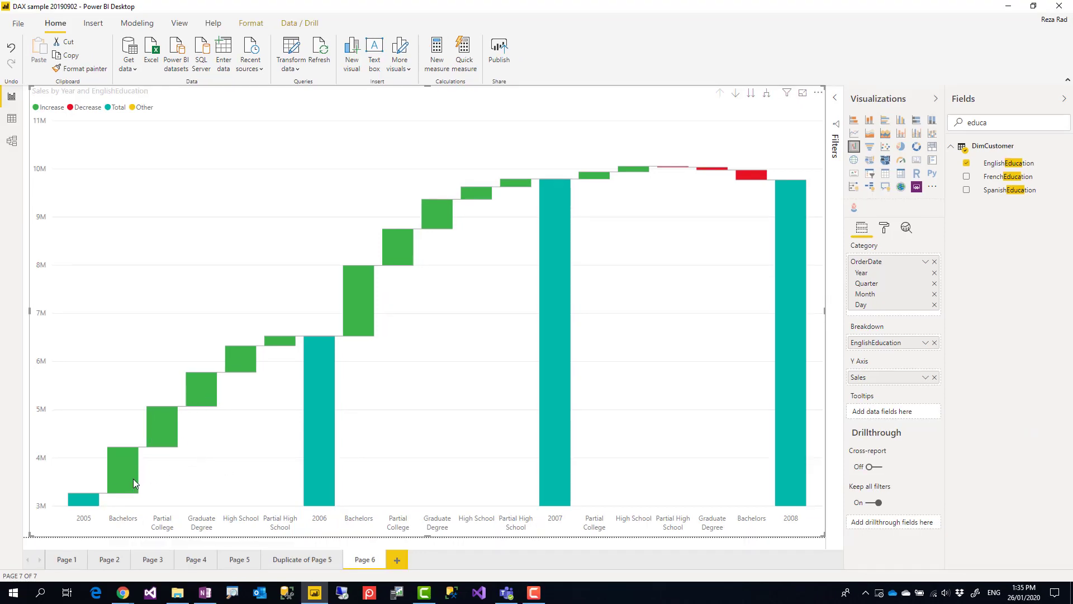
mouse_move(119, 490)
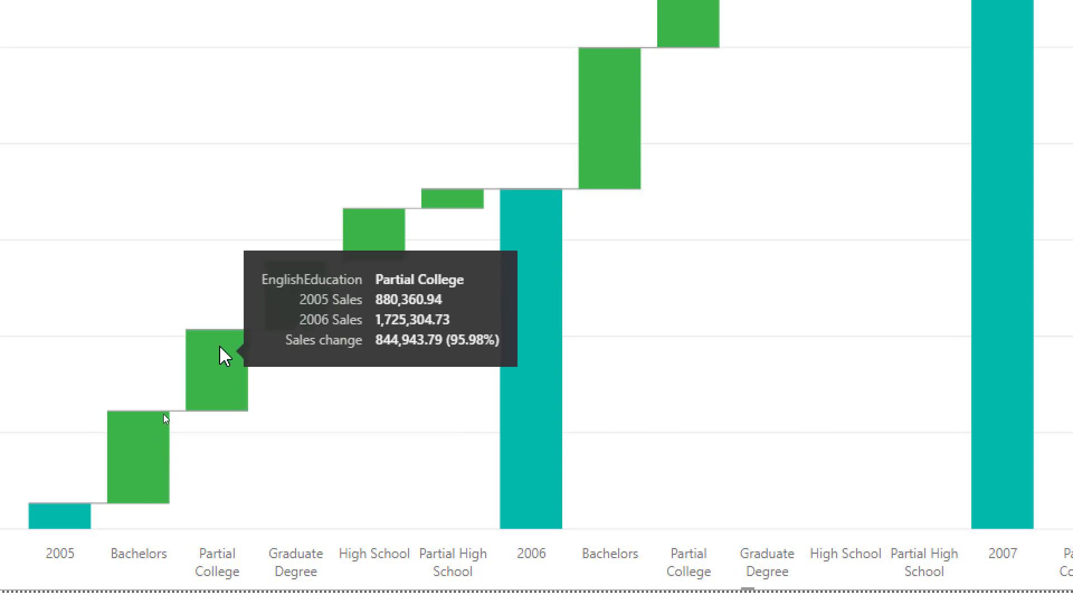
mouse_move(322, 316)
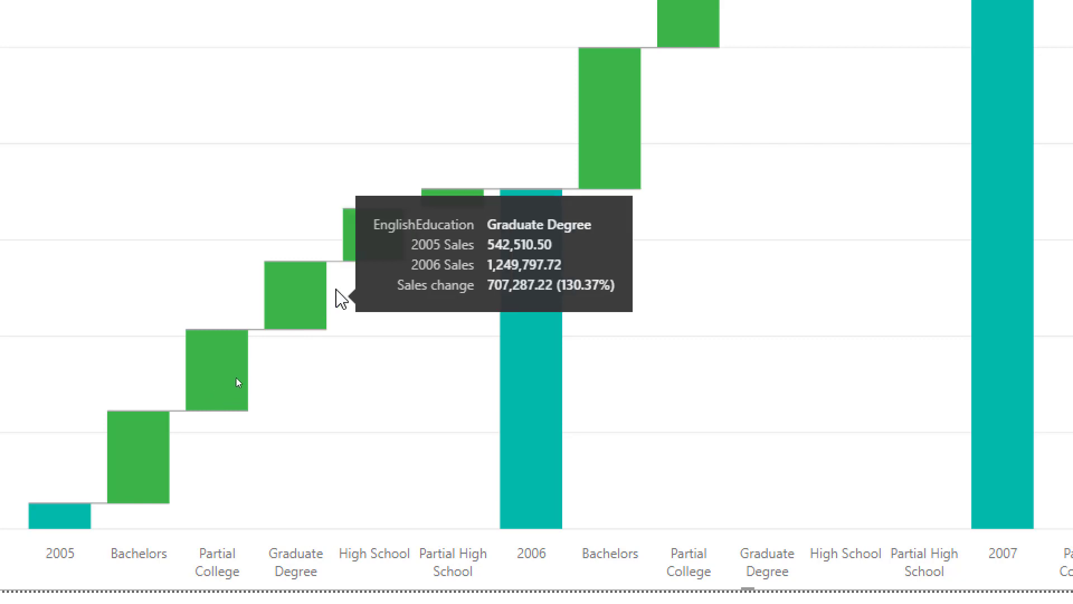
mouse_move(376, 245)
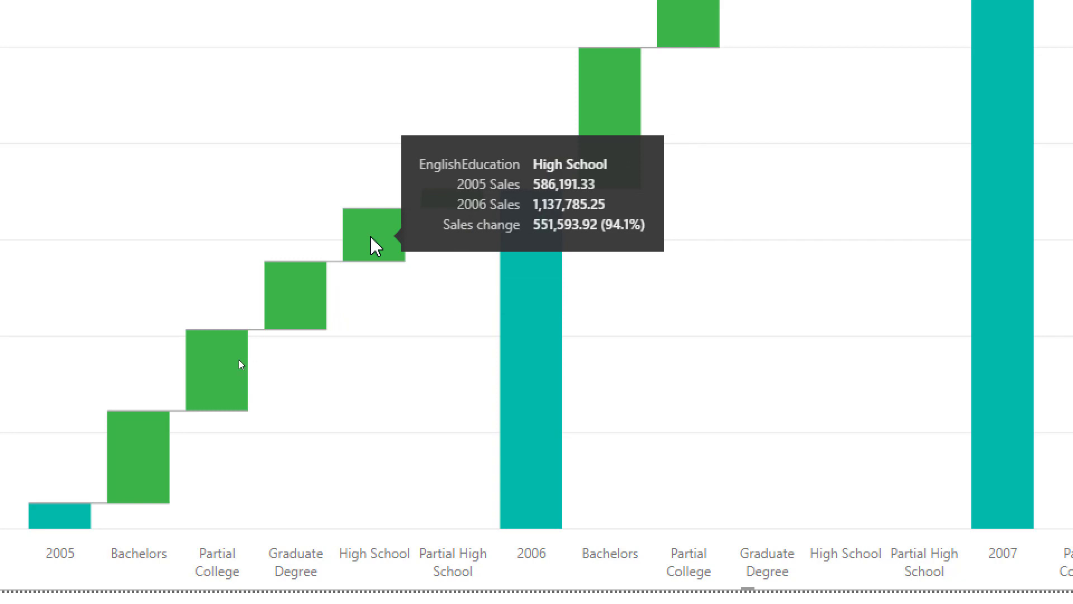
mouse_move(322, 271)
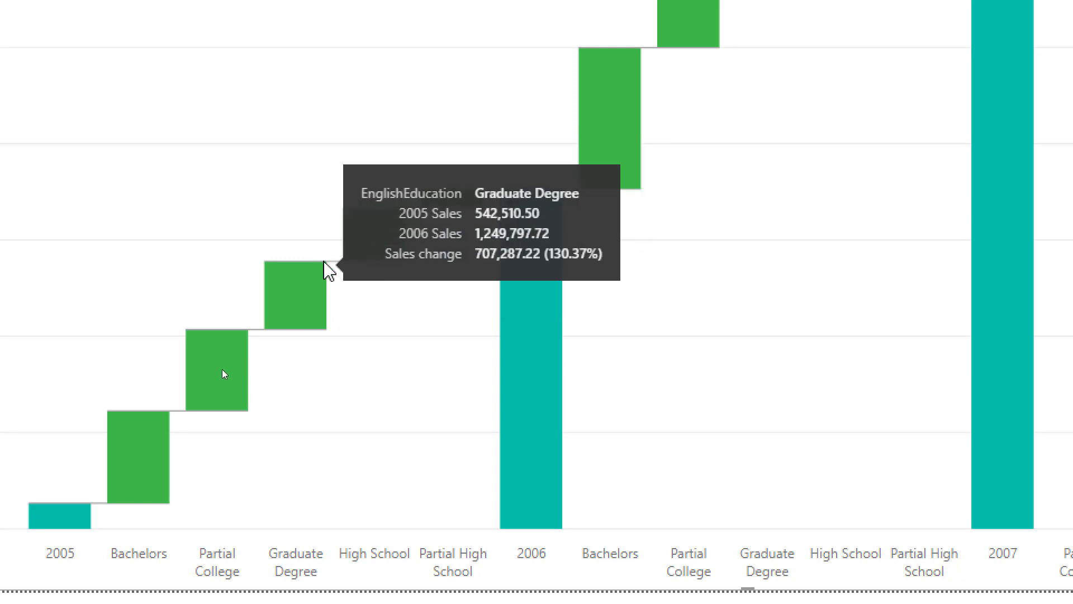
mouse_move(371, 248)
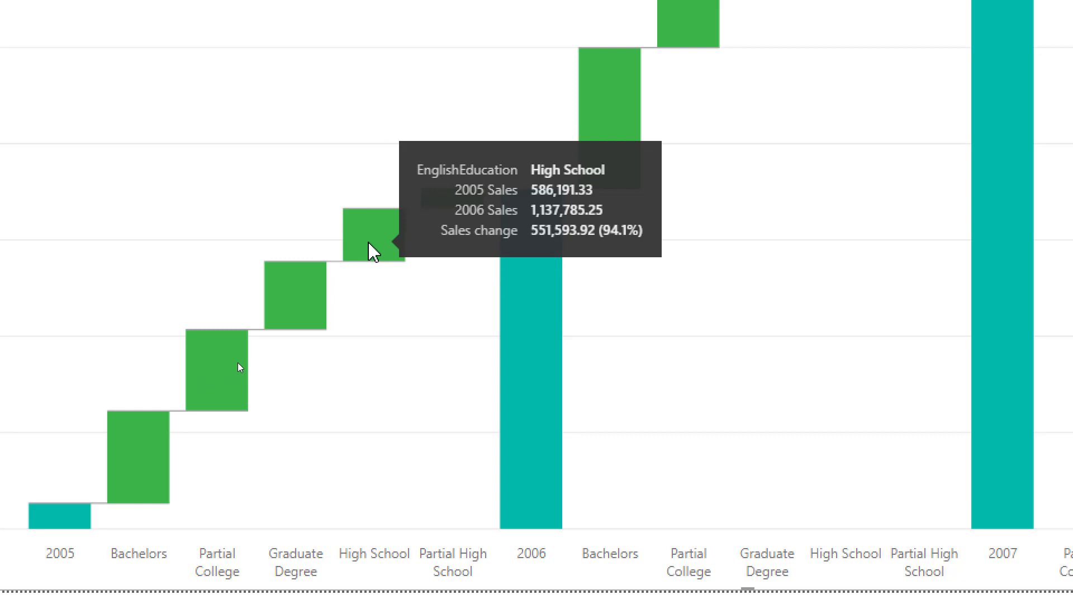
mouse_move(300, 308)
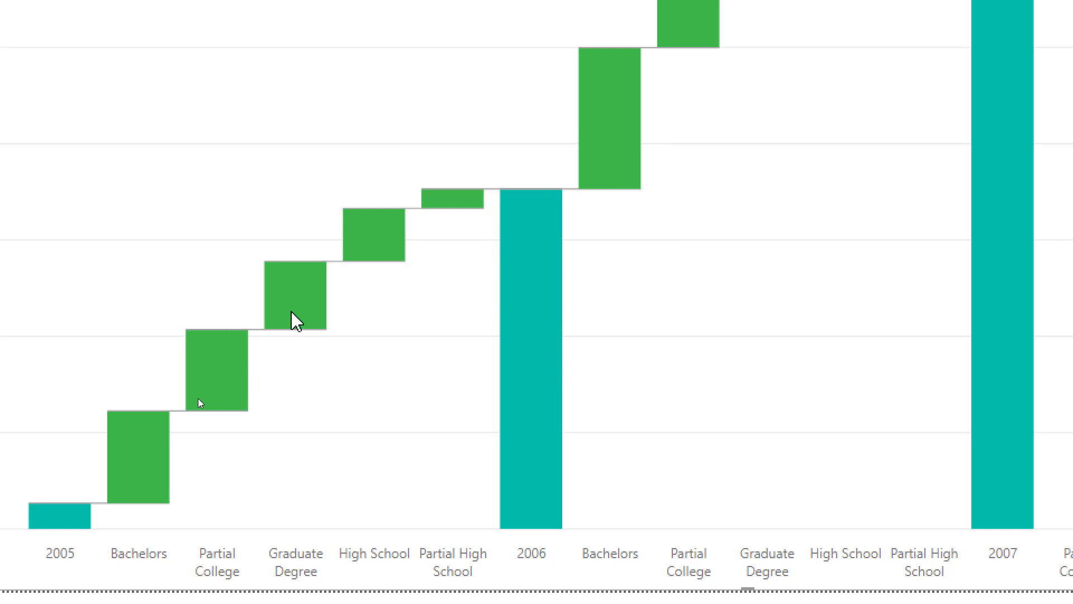
mouse_move(355, 250)
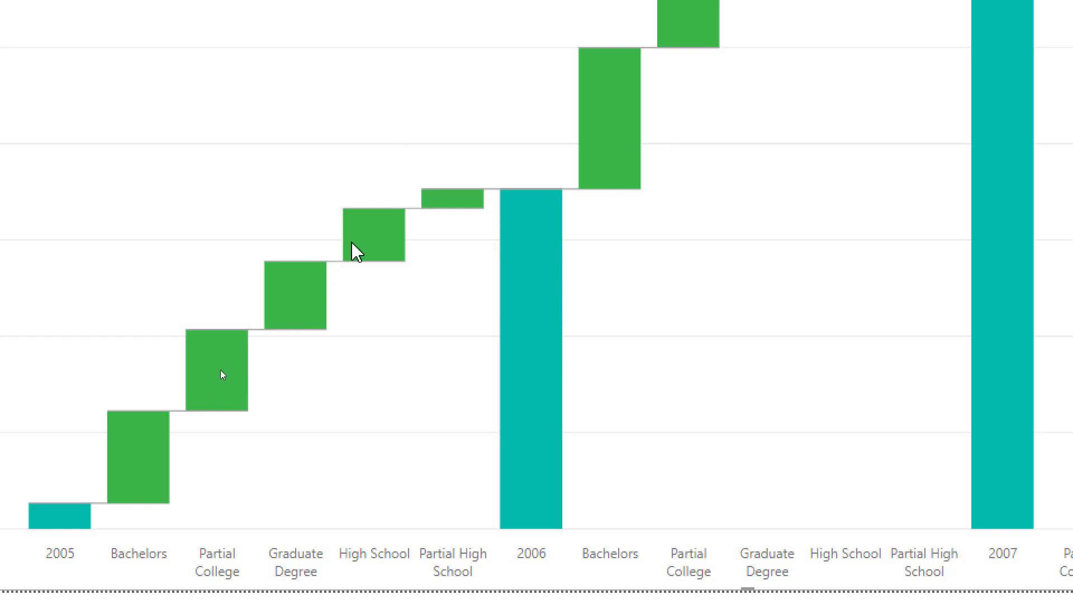
mouse_move(326, 325)
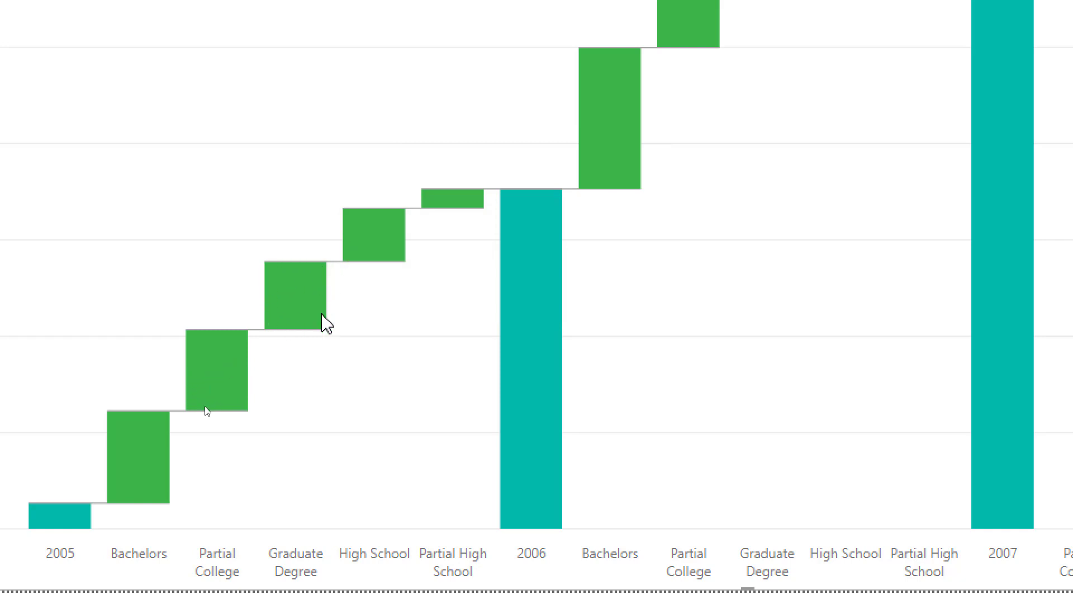
mouse_move(336, 283)
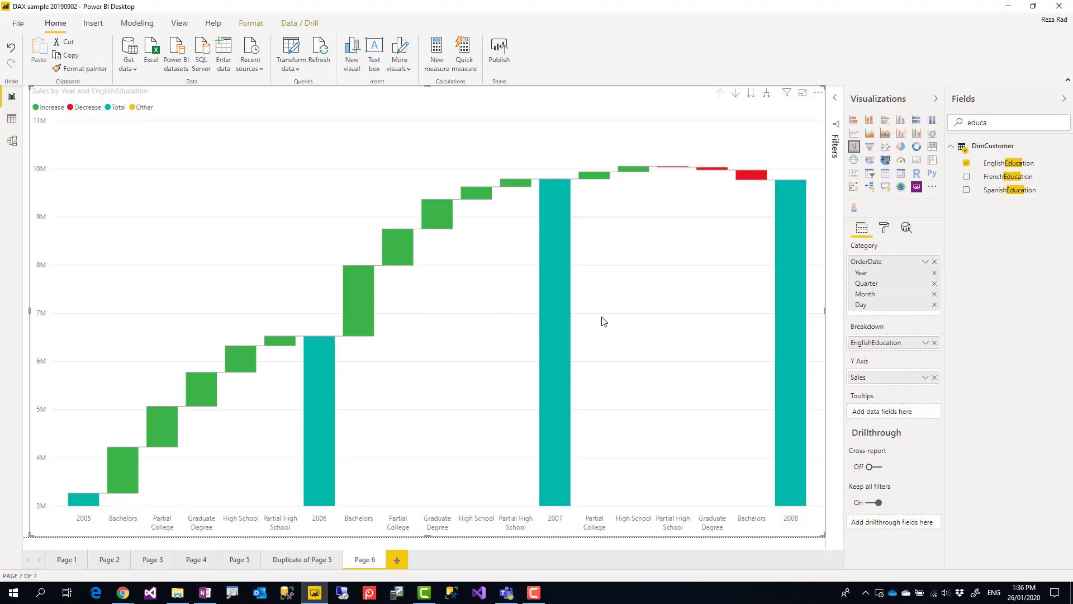
mouse_move(553, 308)
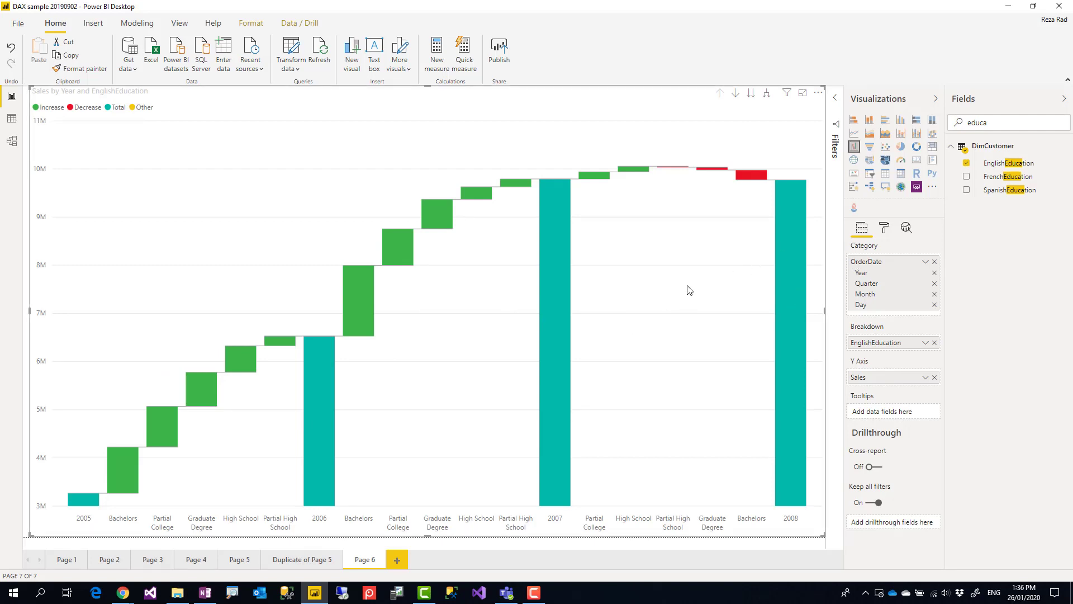
mouse_move(883, 228)
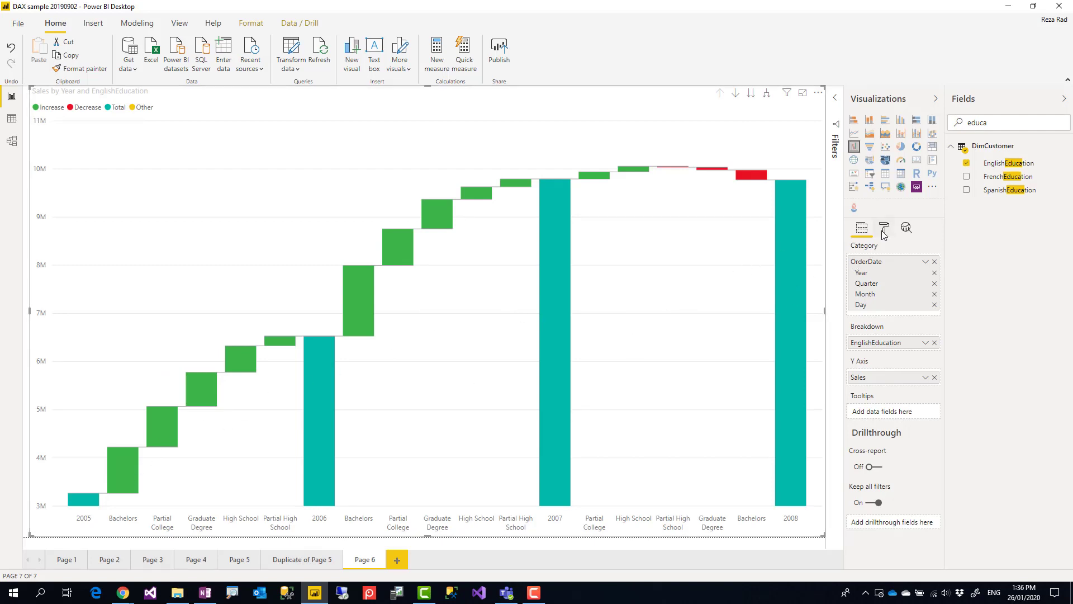
In the Format pane's Breakdown card, lower Max breakdowns to 3 then 2
left_click(883, 228)
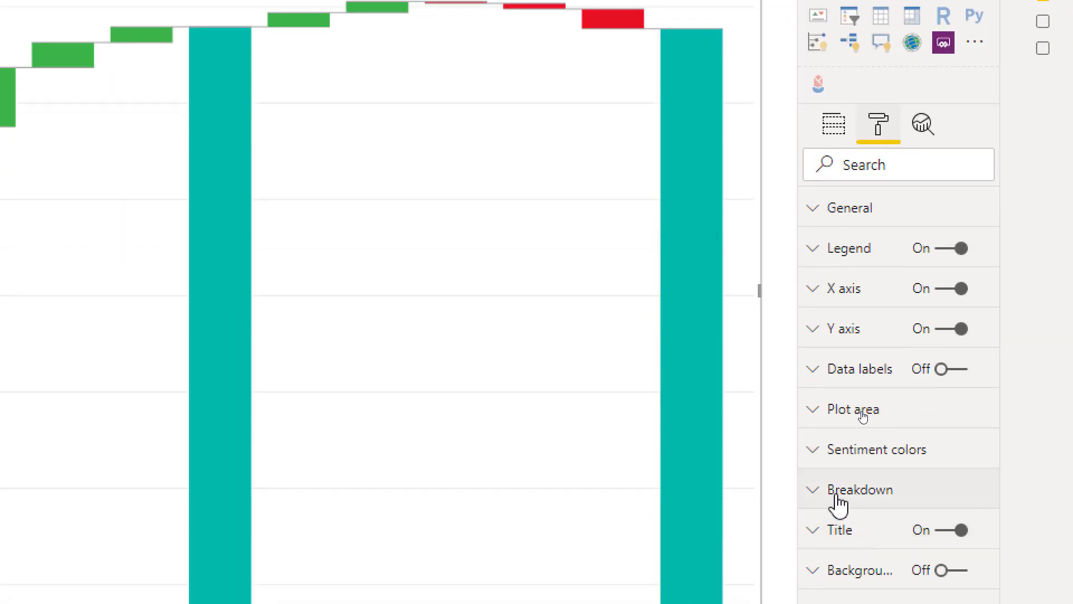
left_click(860, 489)
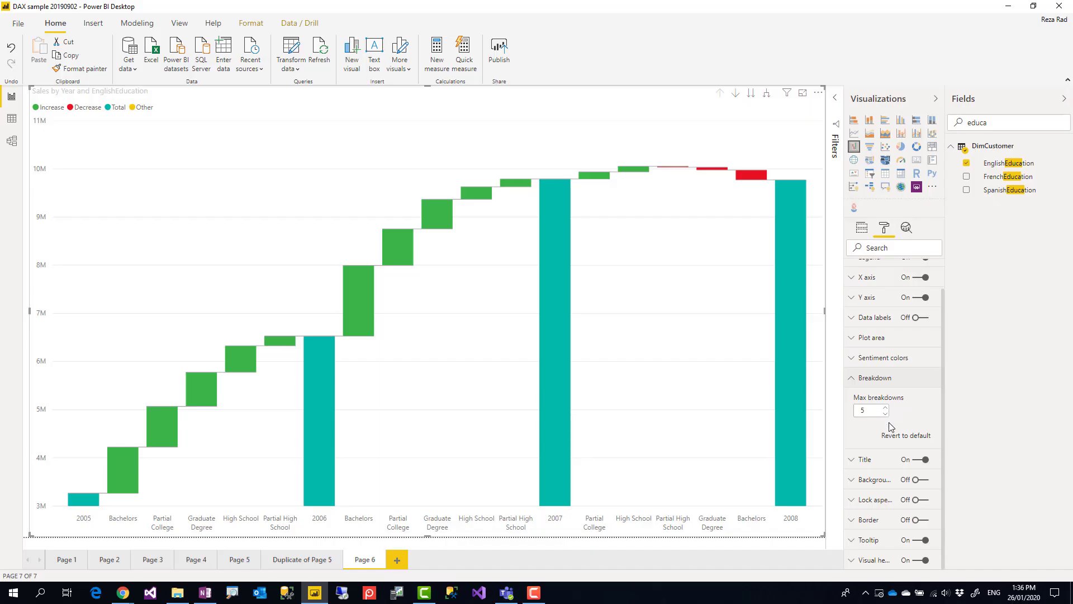
mouse_move(267, 395)
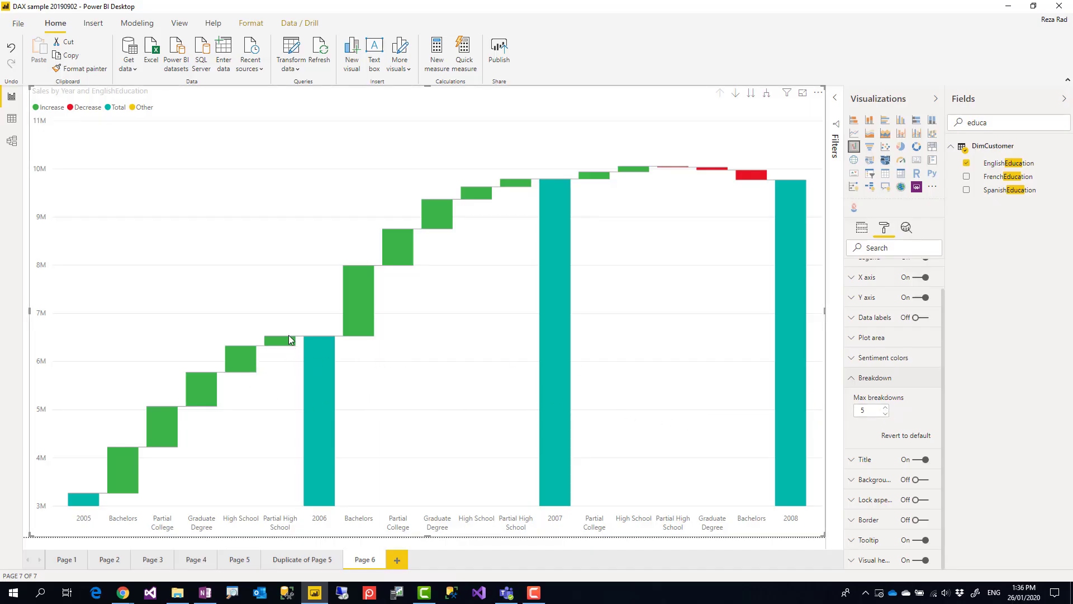
mouse_move(879, 434)
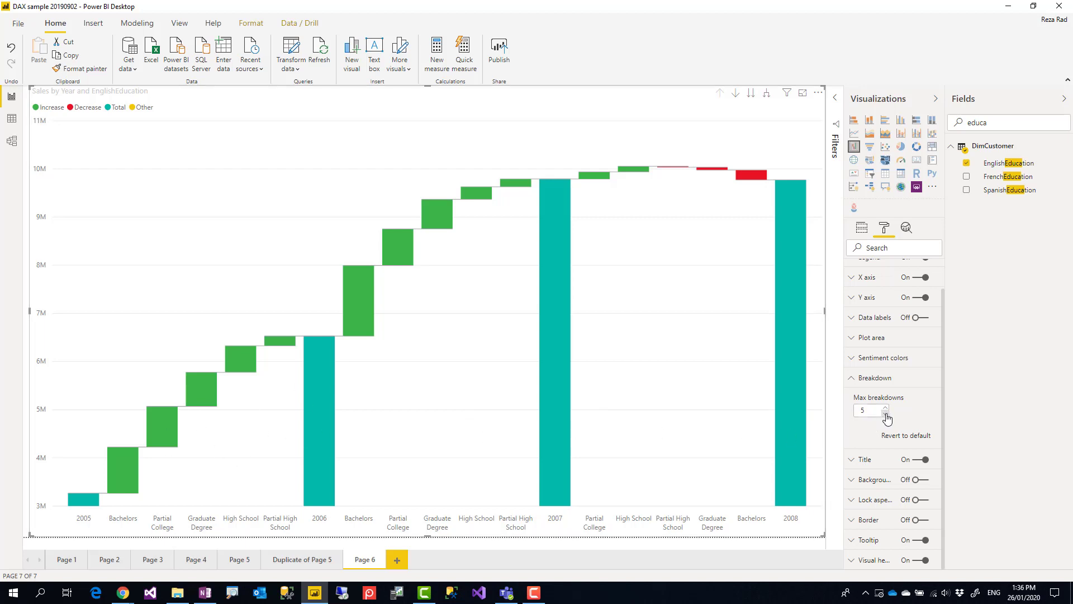
left_click(883, 414)
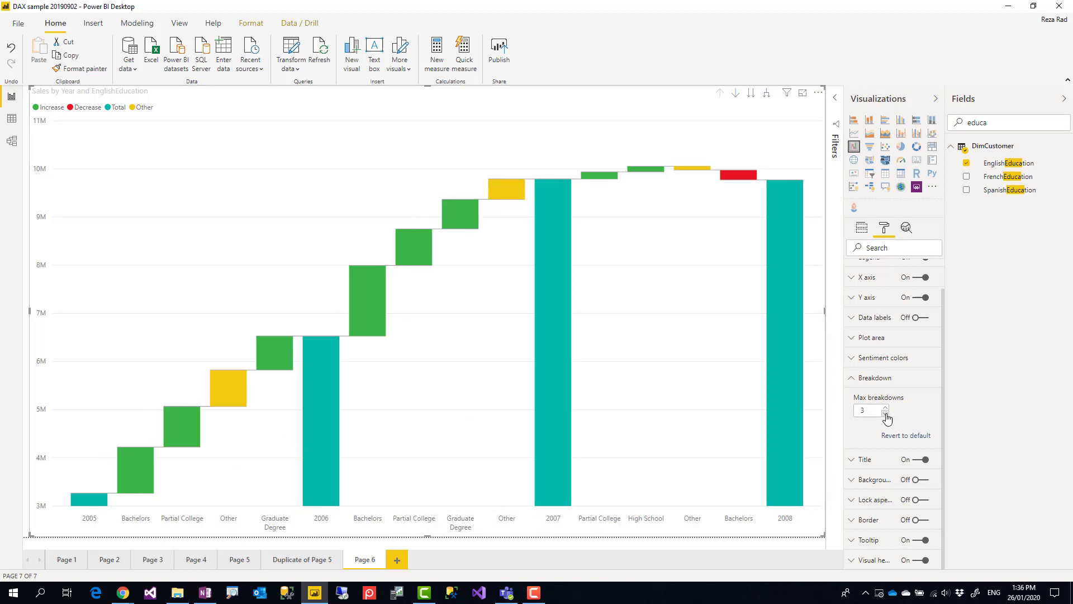
left_click(883, 414)
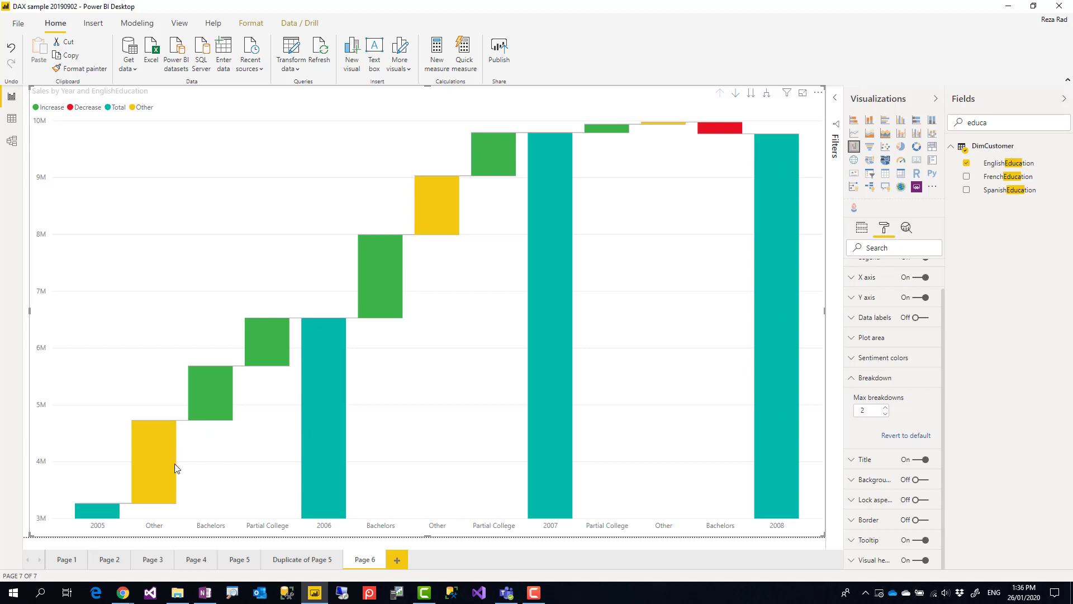
mouse_move(221, 411)
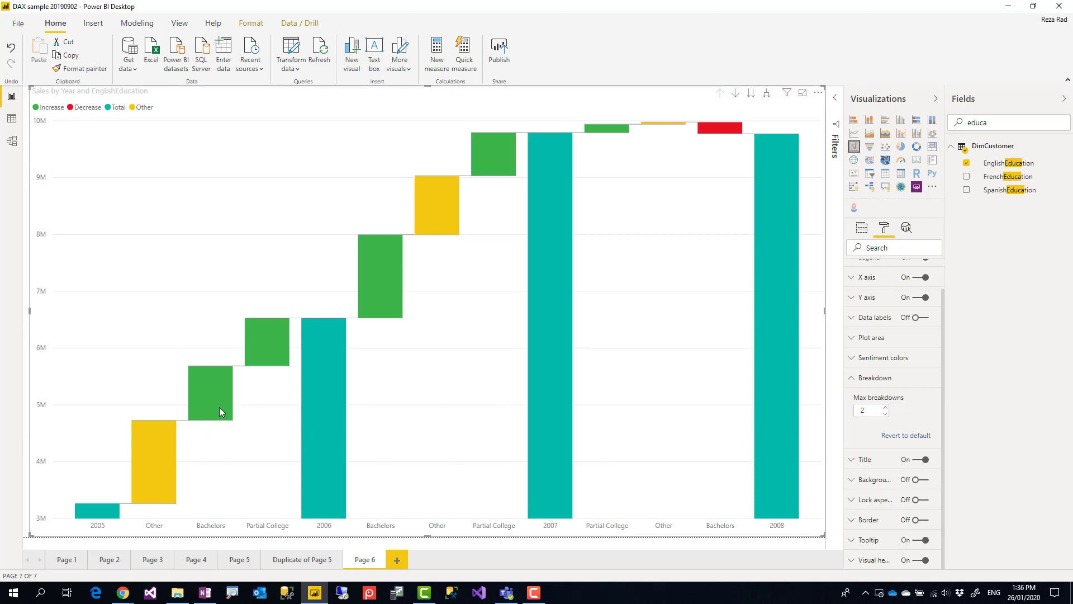
mouse_move(145, 465)
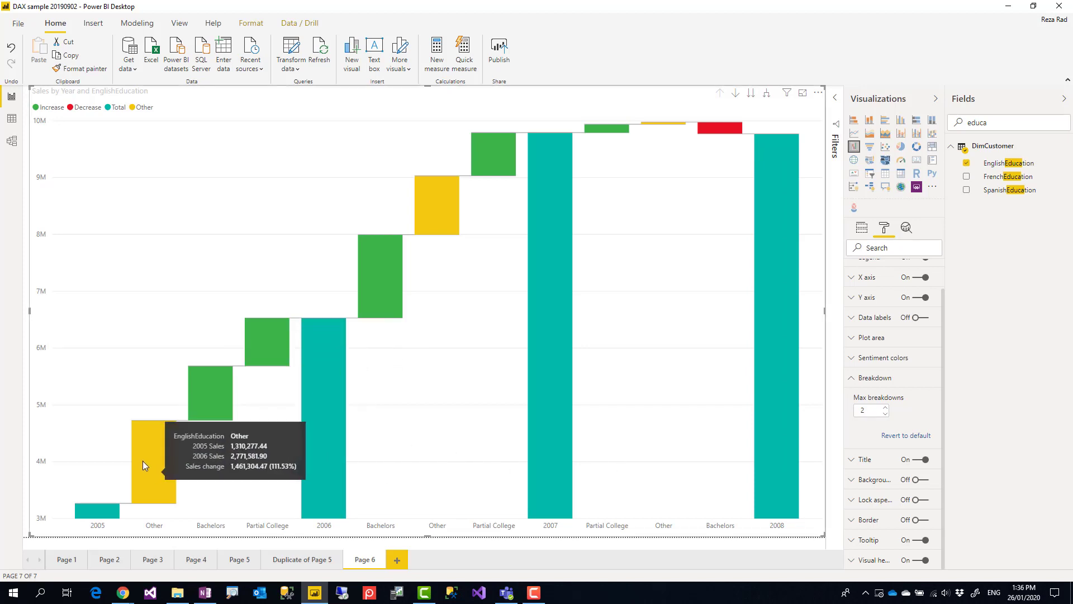
mouse_move(682, 127)
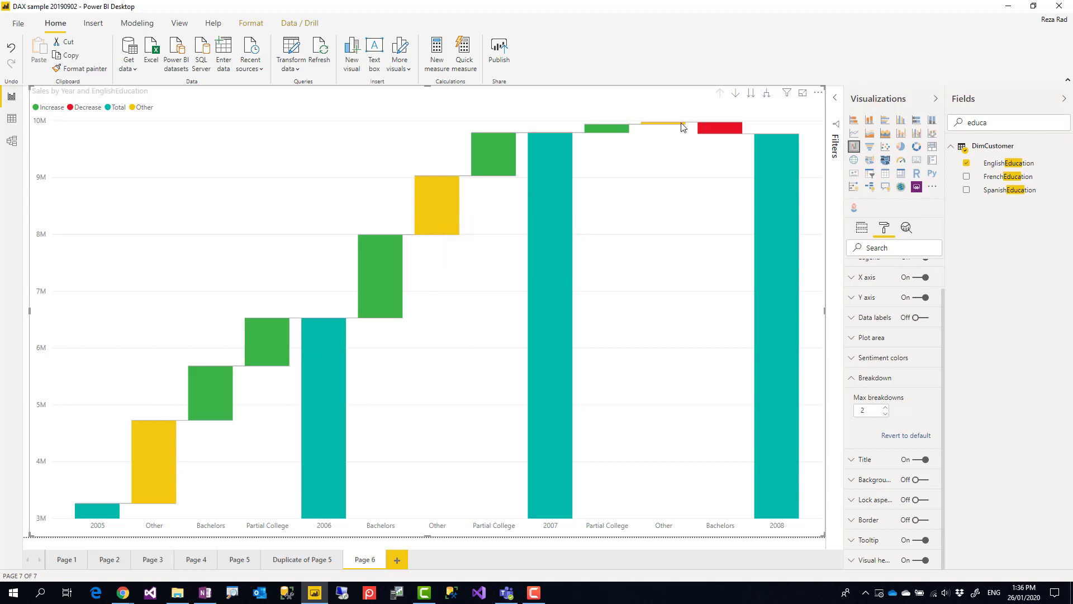
Restore Max breakdowns to the default 5 and collapse the Breakdown card
left_click(883, 407)
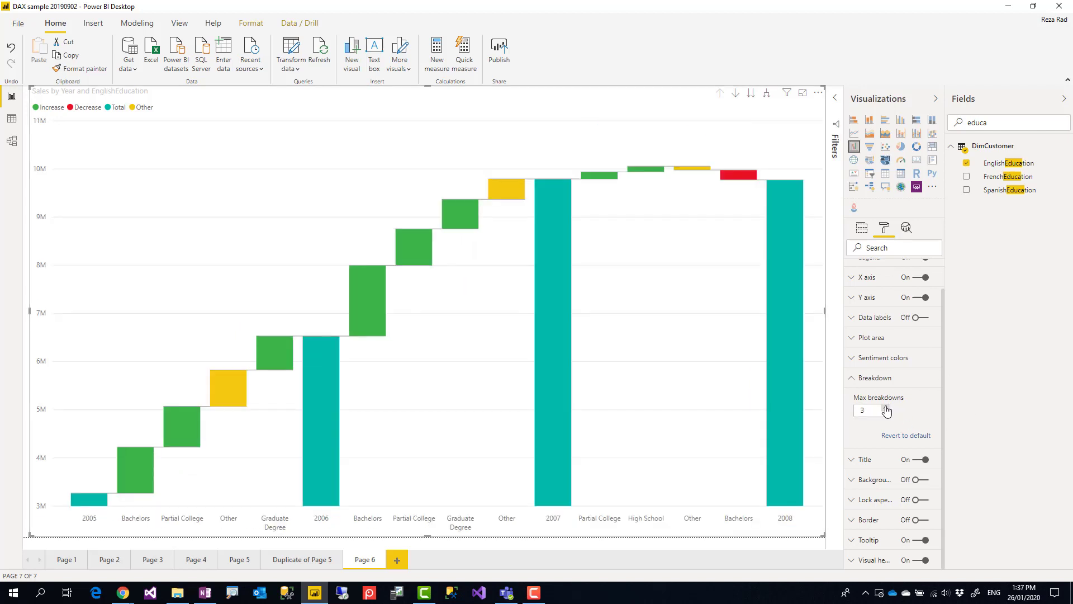
left_click(882, 407)
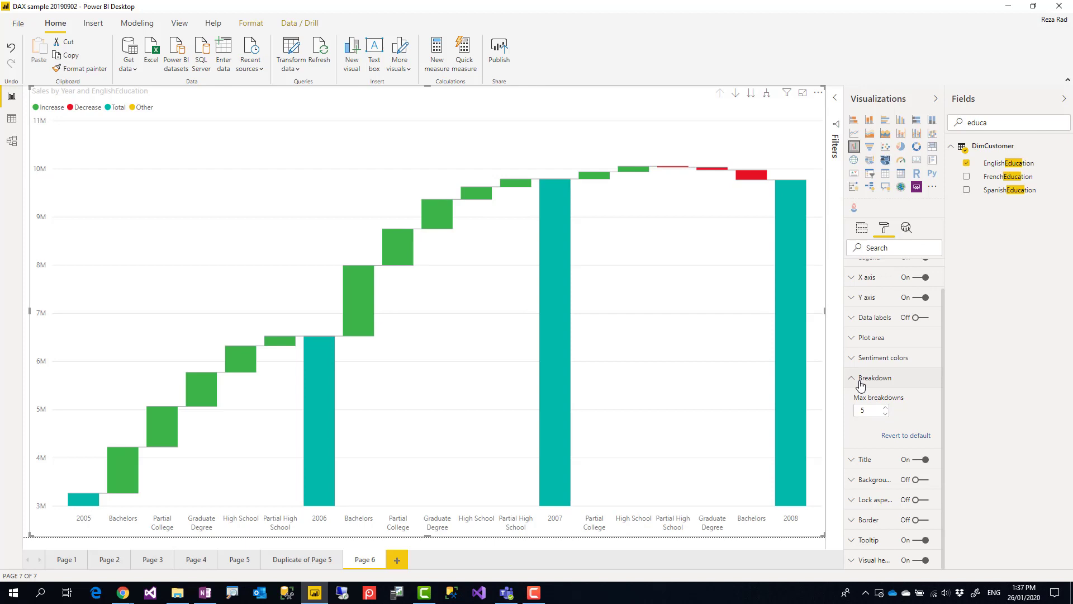
left_click(852, 377)
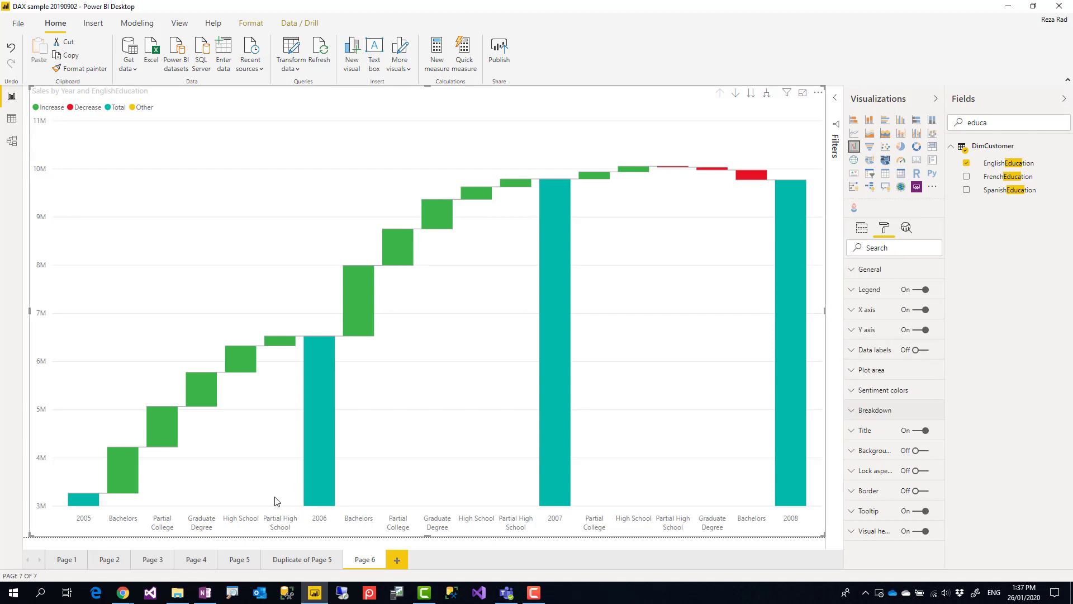
mouse_move(296, 547)
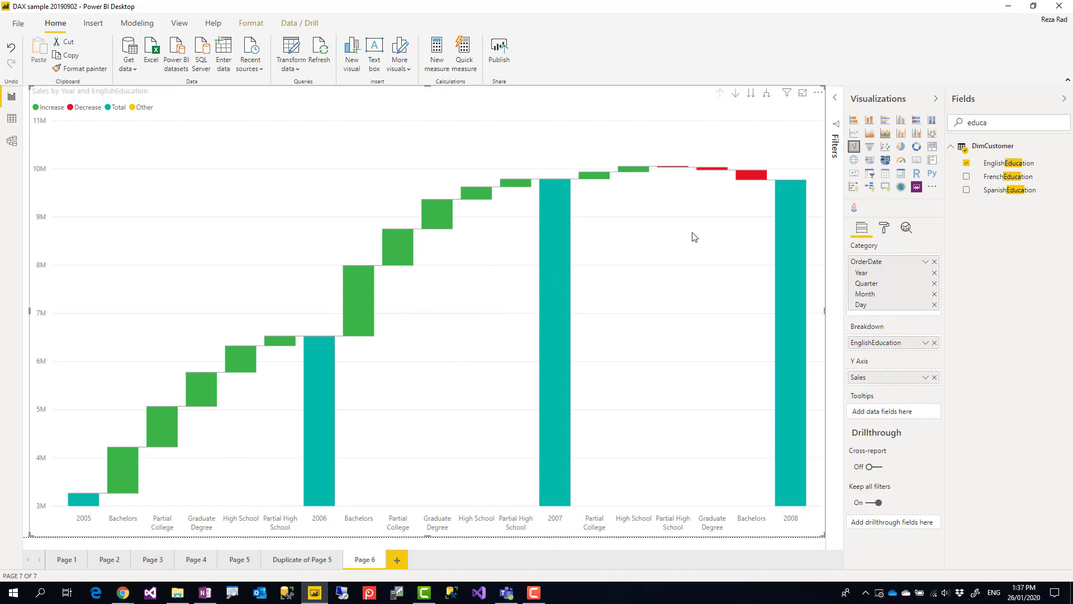
mouse_move(736, 92)
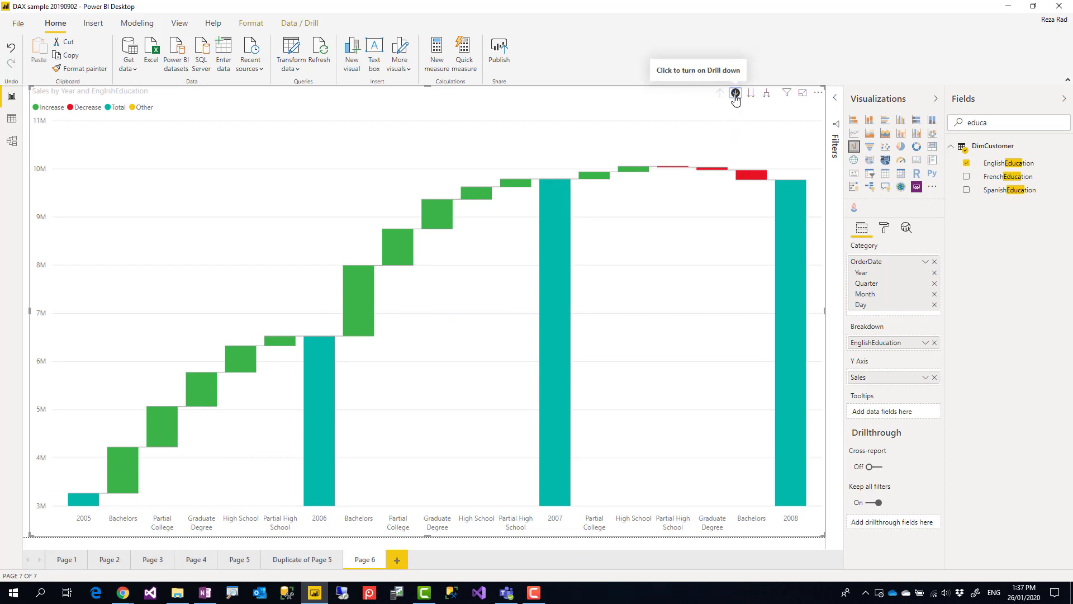
Drill the waterfall into 2006 quarters, months and days, then drill back up to years
left_click(734, 92)
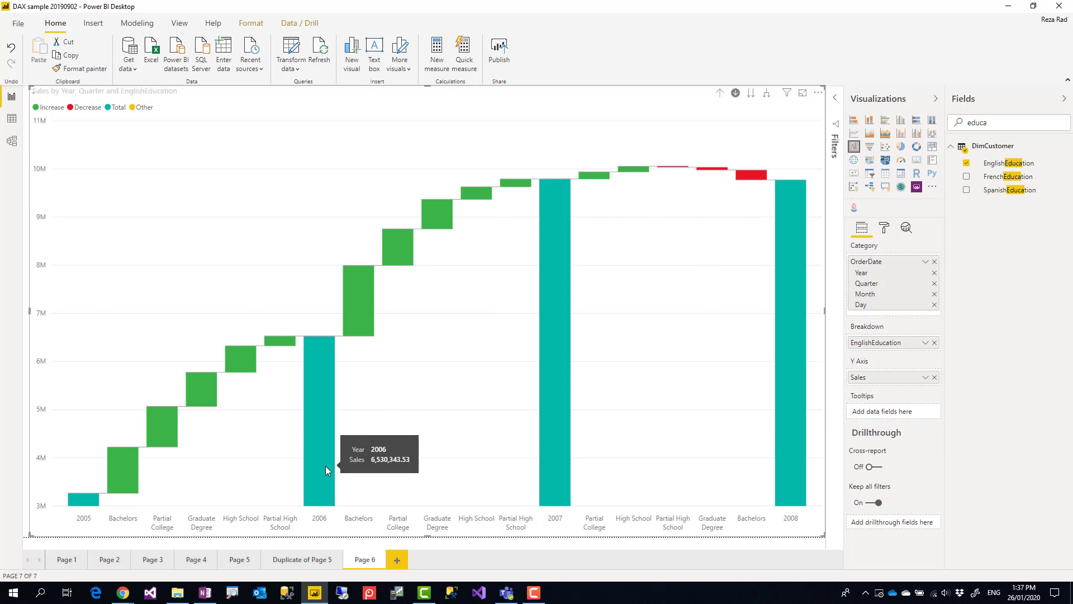
left_click(736, 92)
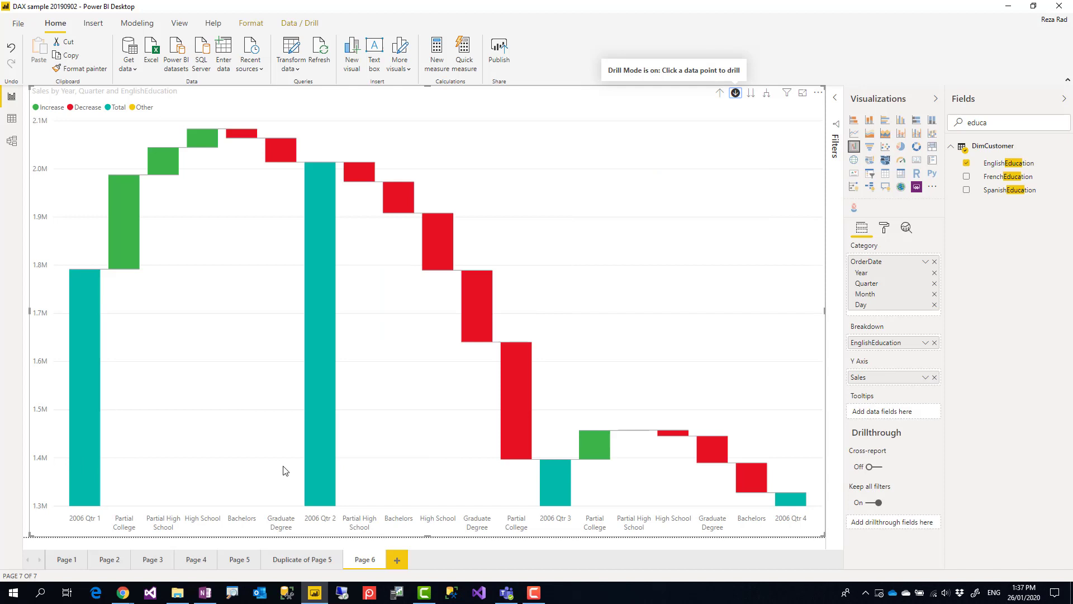
mouse_move(66, 512)
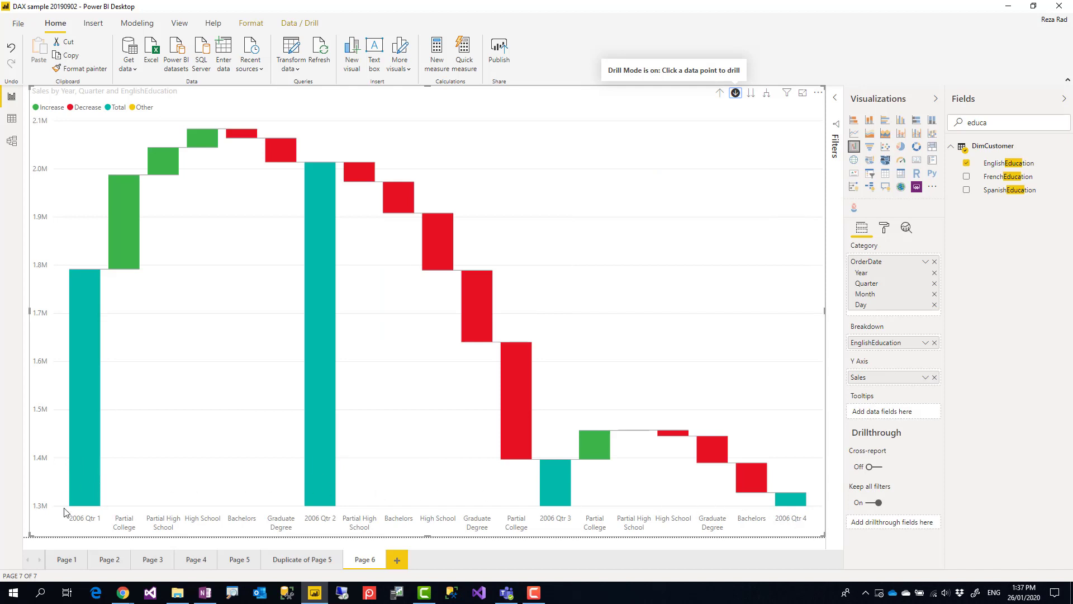
mouse_move(79, 502)
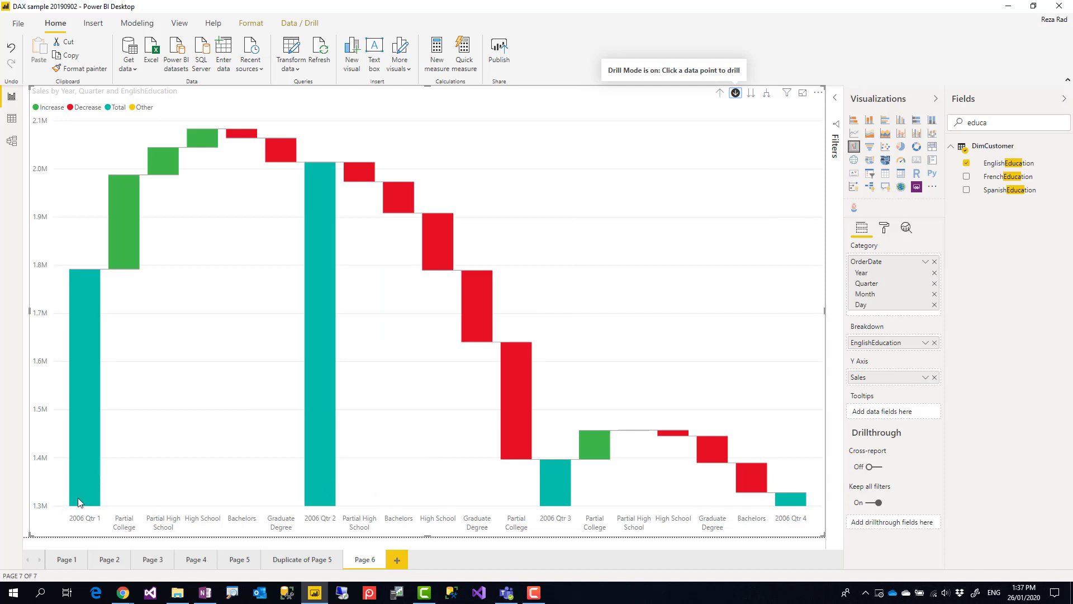
mouse_move(247, 511)
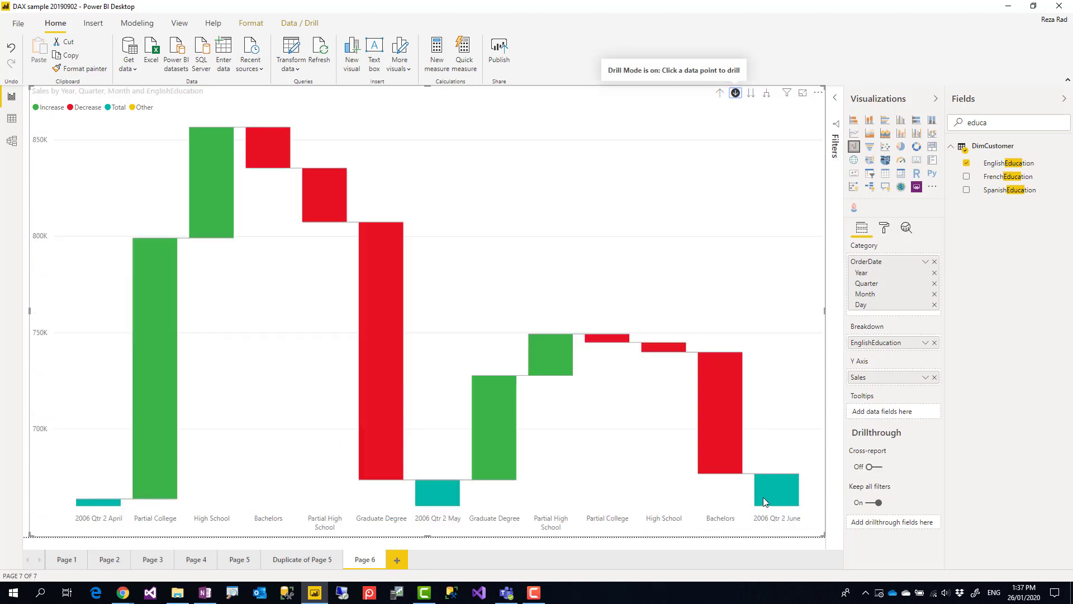
mouse_move(439, 489)
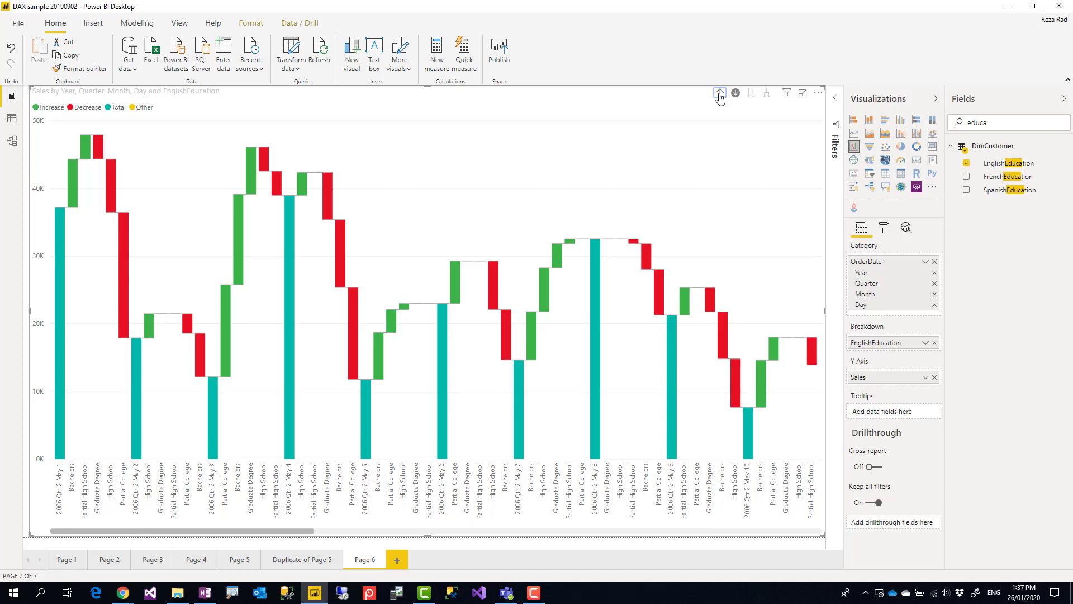
left_click(719, 94)
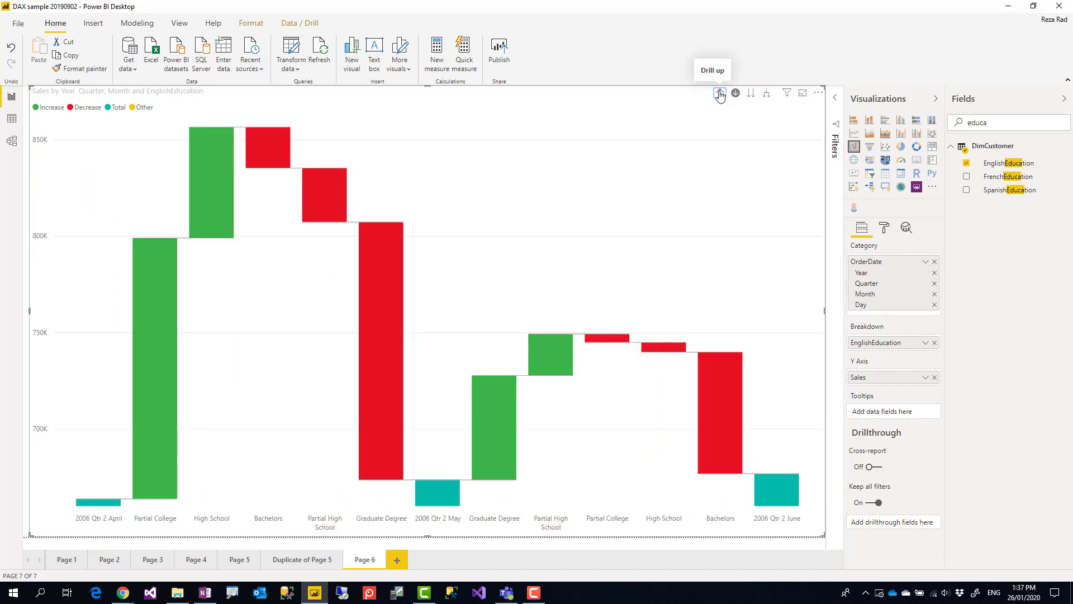
left_click(719, 93)
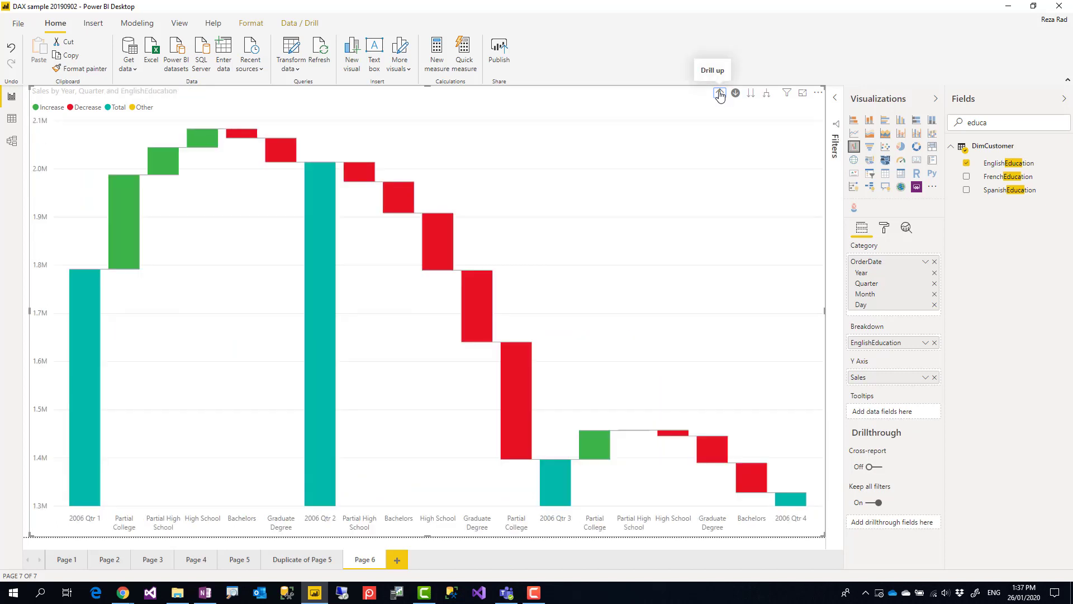
left_click(736, 93)
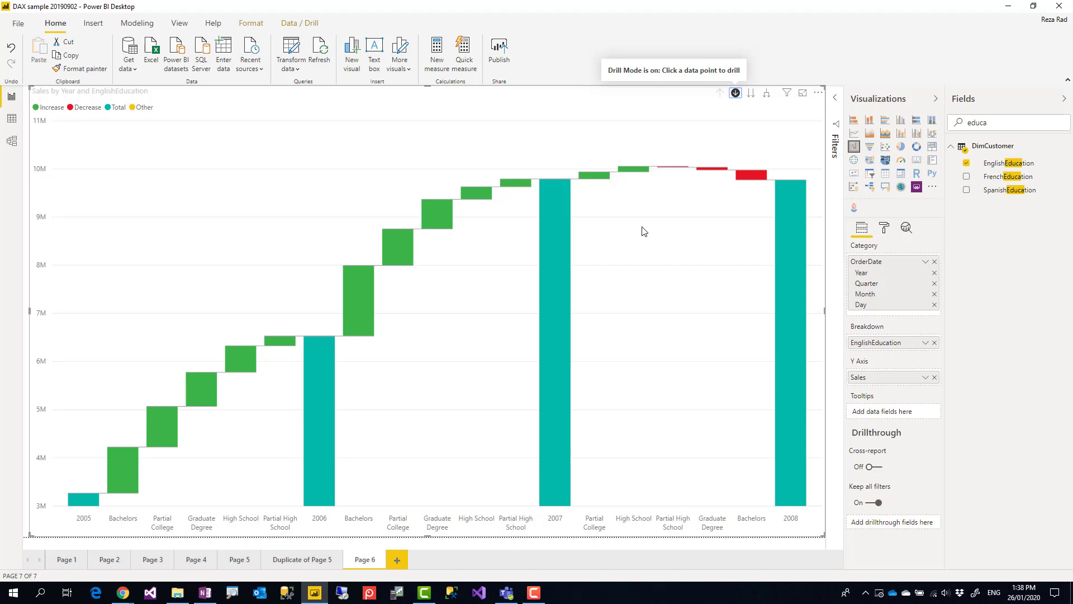
mouse_move(647, 233)
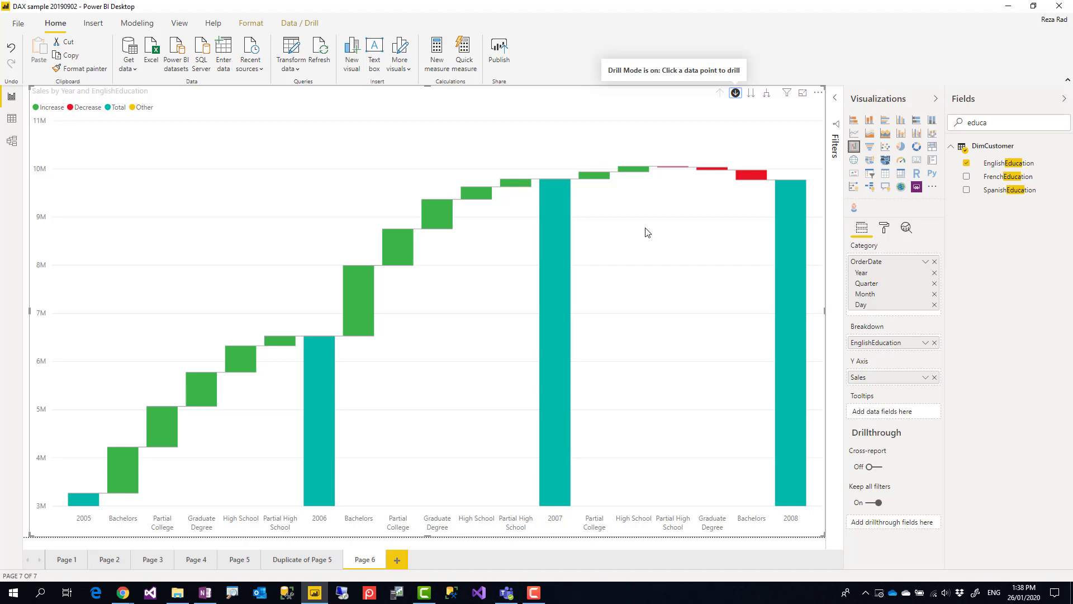